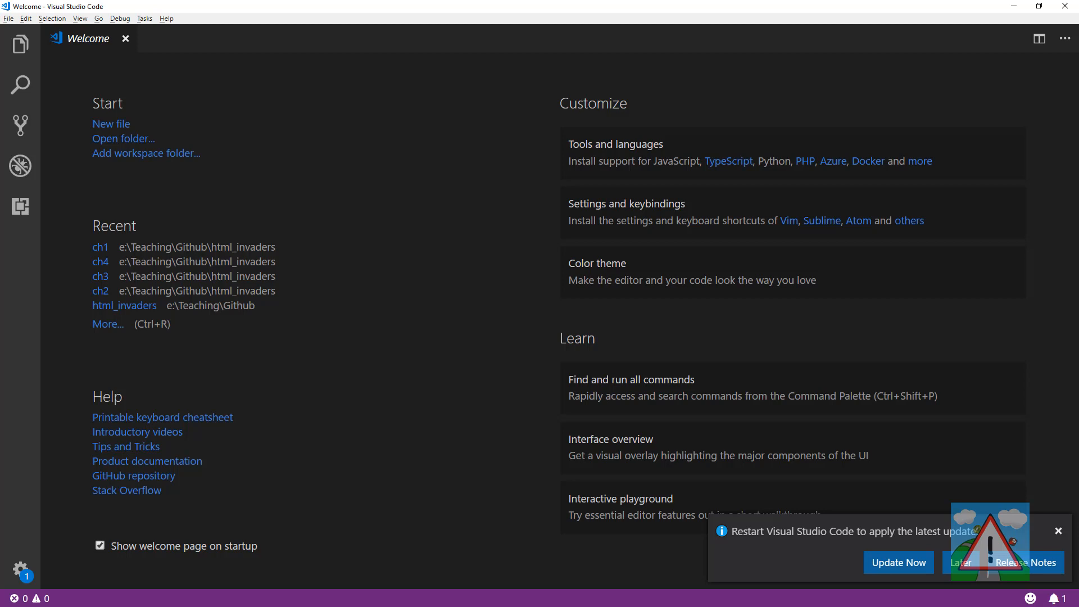
pyautogui.moveTo(200, 133)
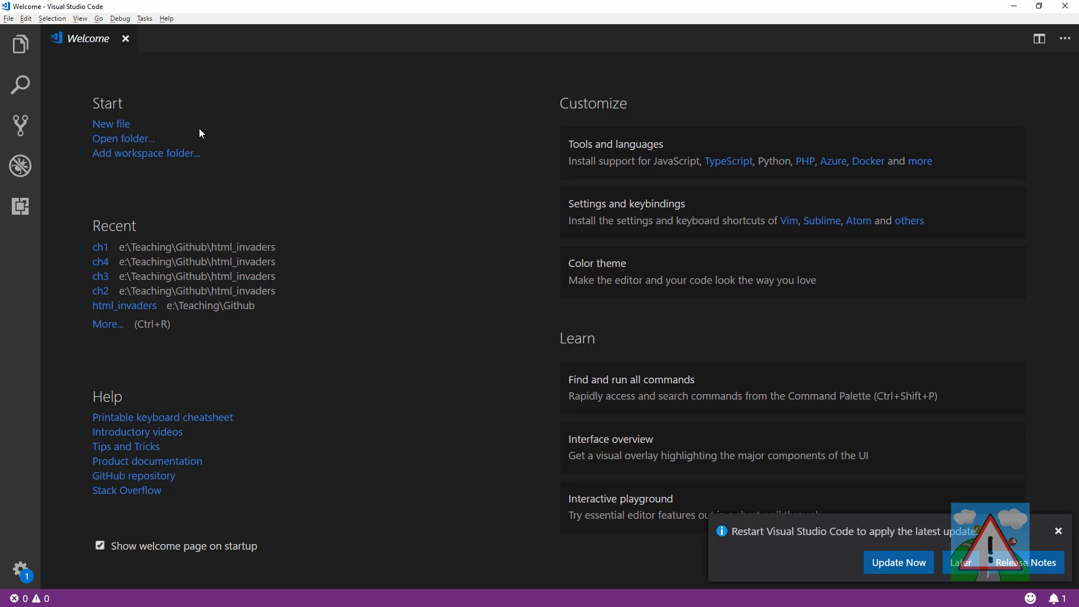
pyautogui.moveTo(183, 154)
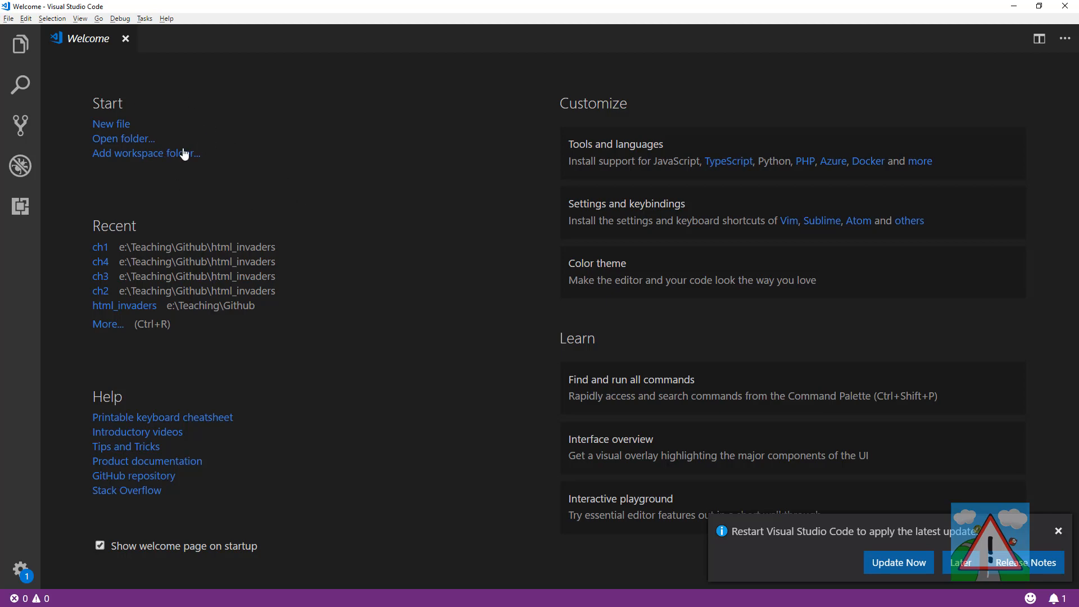
pyautogui.moveTo(310, 159)
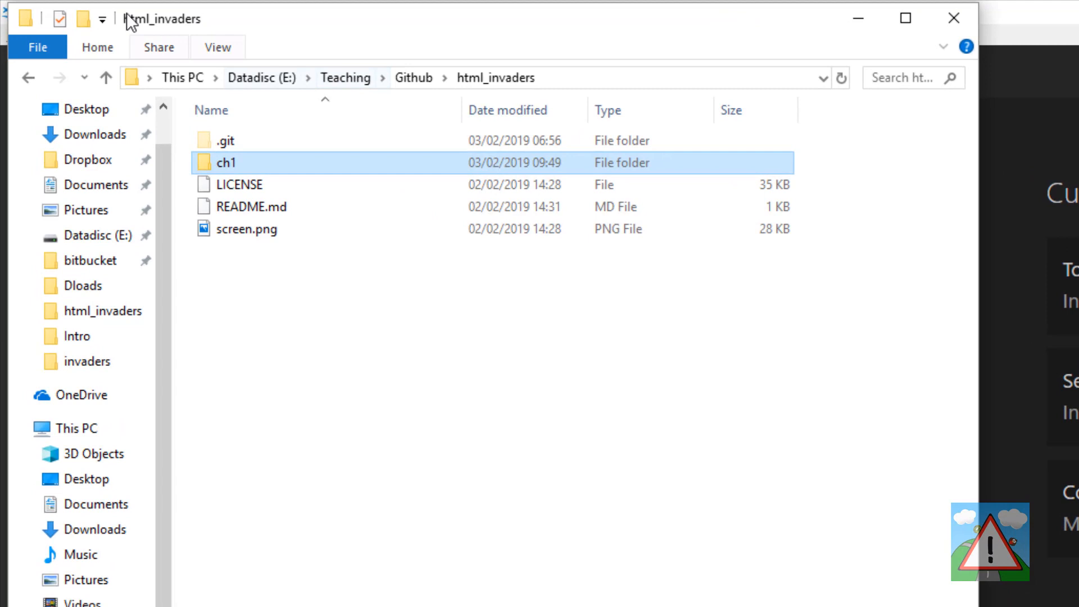
pyautogui.moveTo(492, 100)
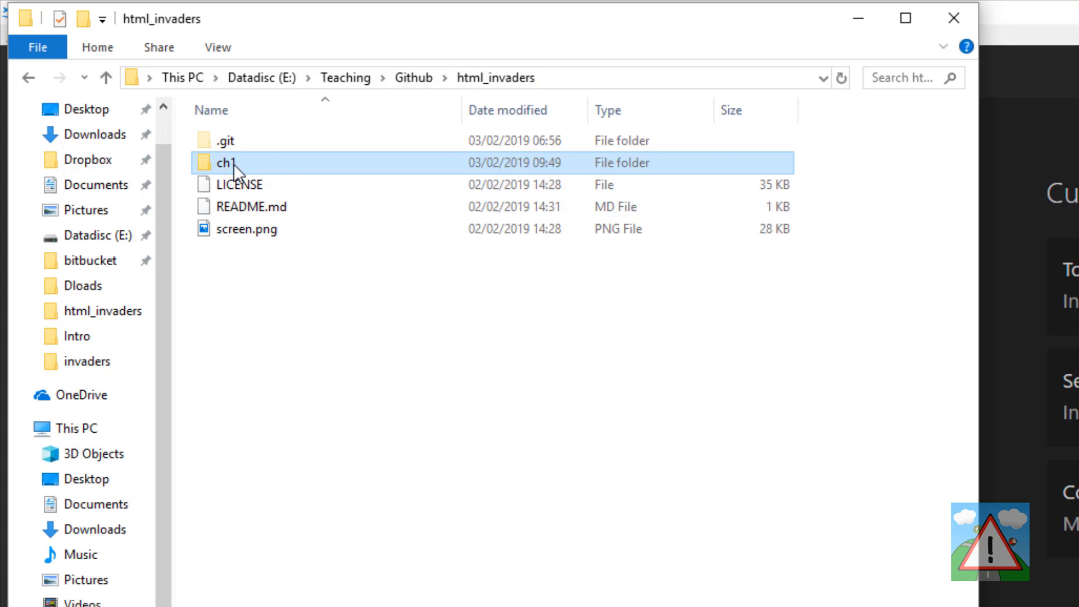
# - Open the ch1 folder inside html_invaders
pyautogui.doubleClick(224, 162)
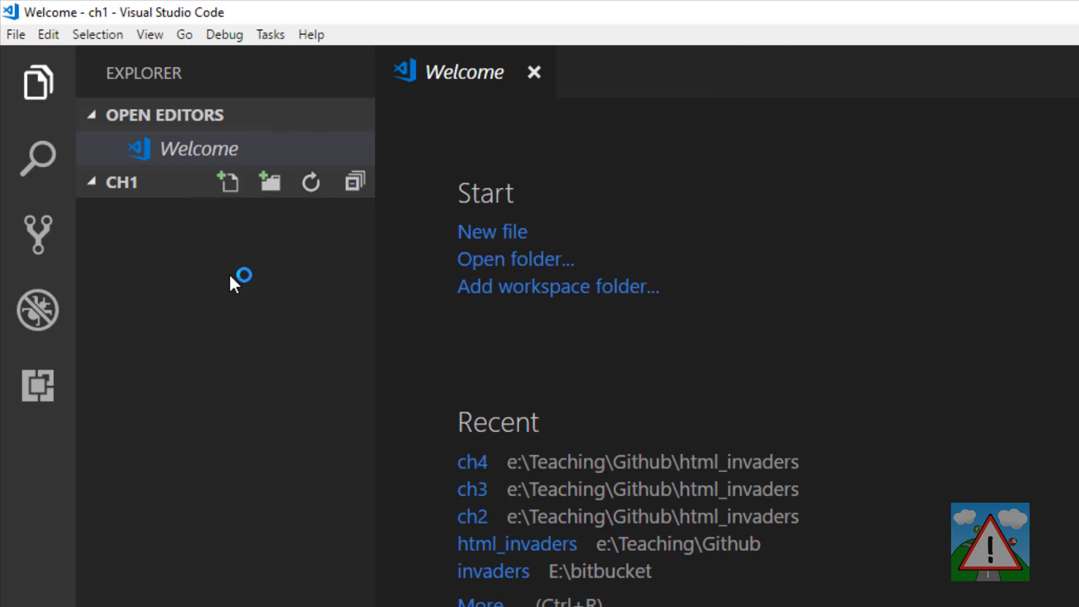
pyautogui.moveTo(152, 256)
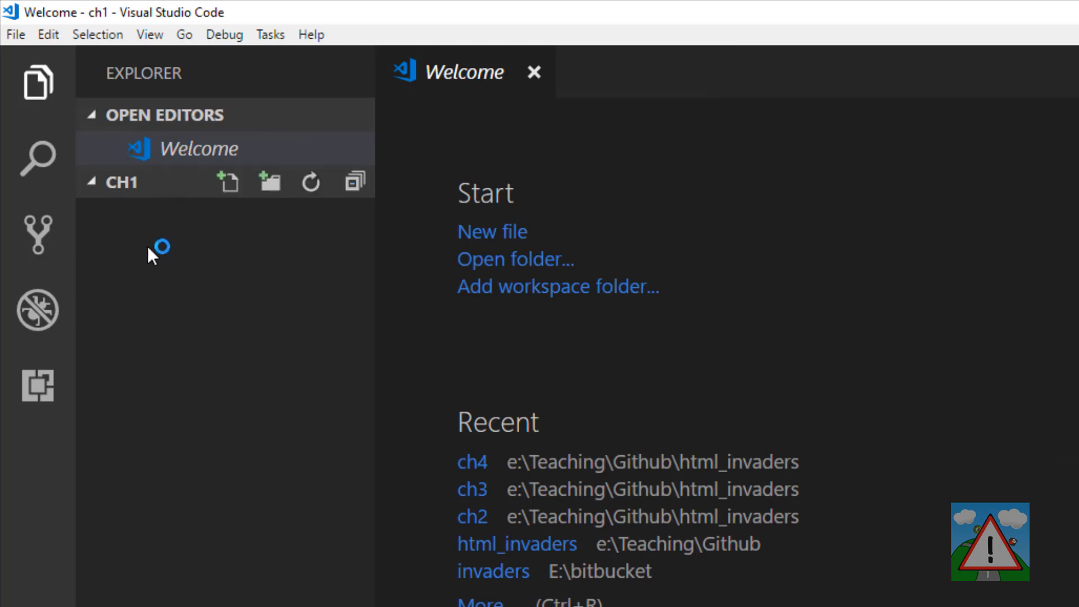
pyautogui.moveTo(182, 306)
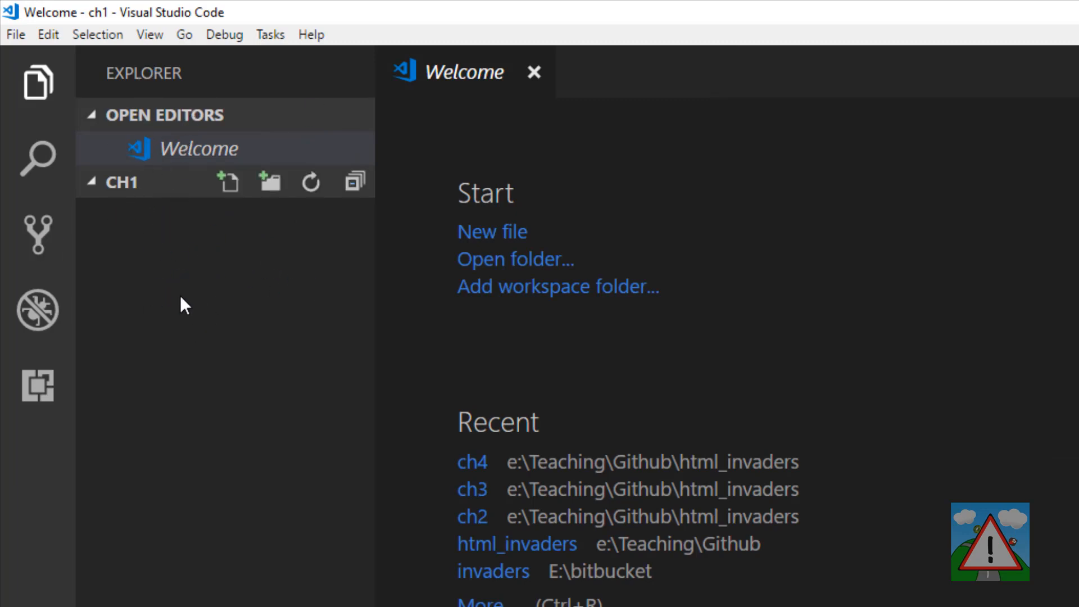
pyautogui.moveTo(231, 236)
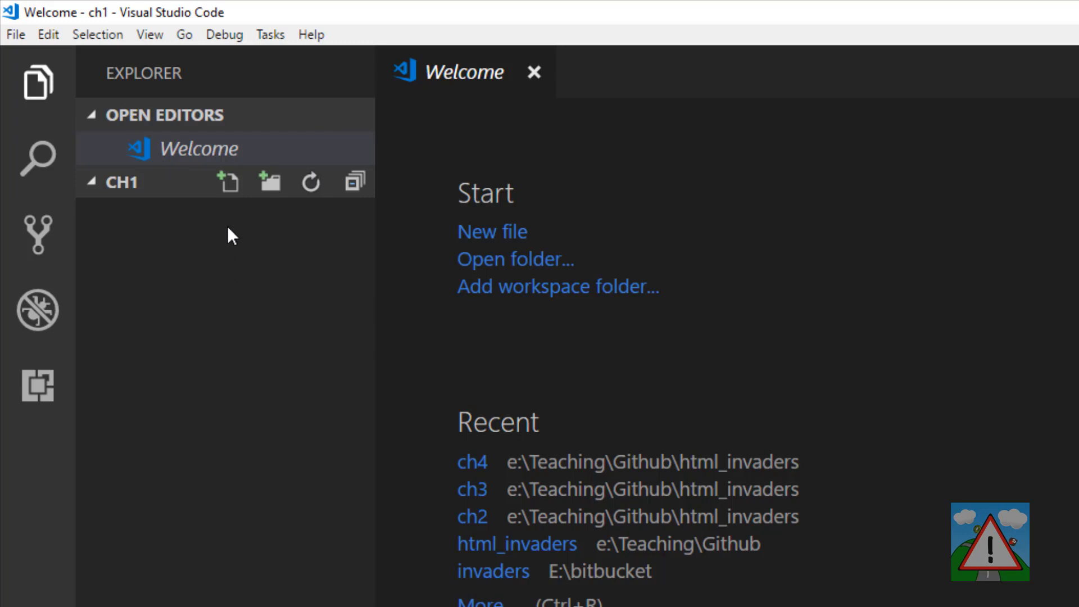
# - Create a new empty file named index.html under CH1
pyautogui.click(227, 182)
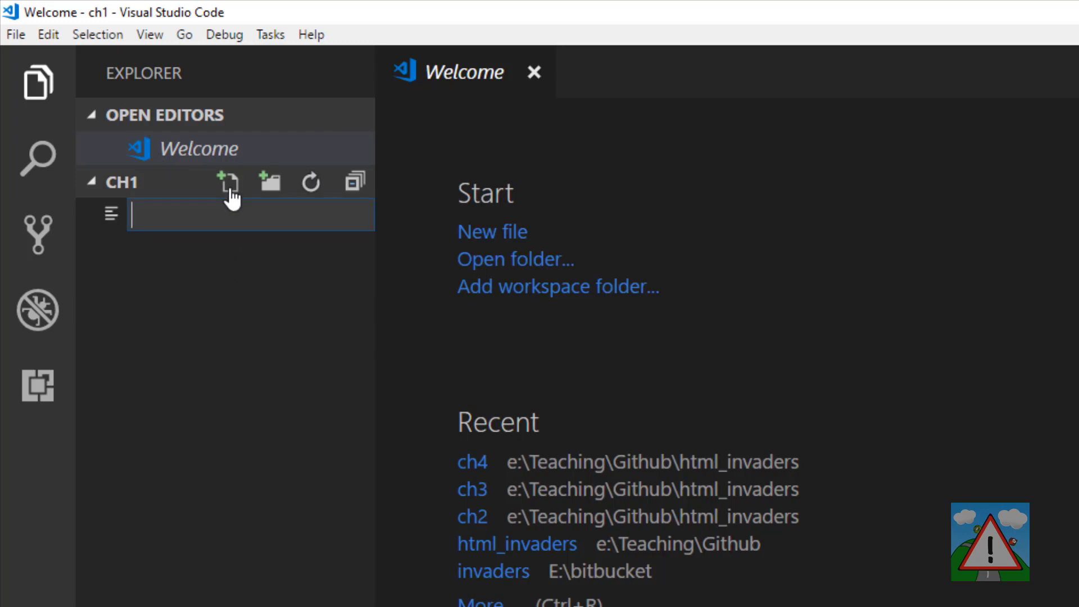
pyautogui.write('index.html')
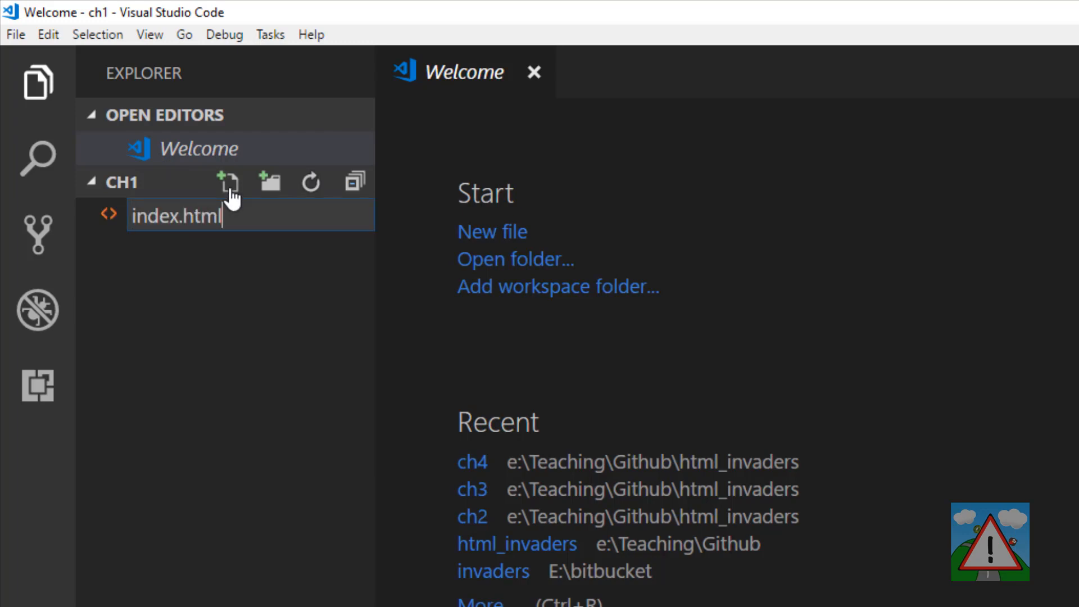
pyautogui.press('Enter')
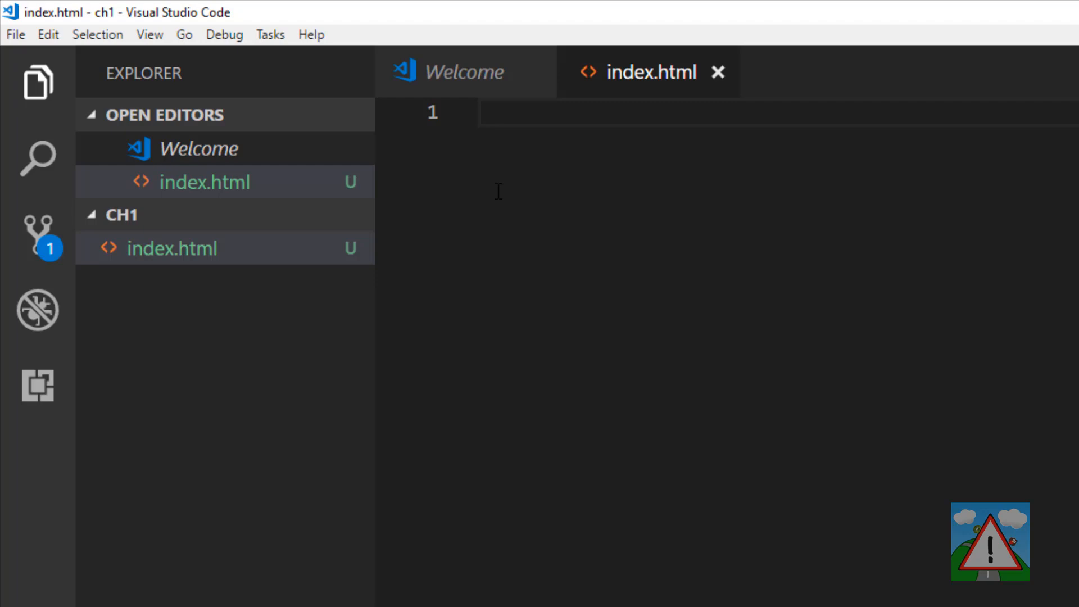
pyautogui.moveTo(552, 189)
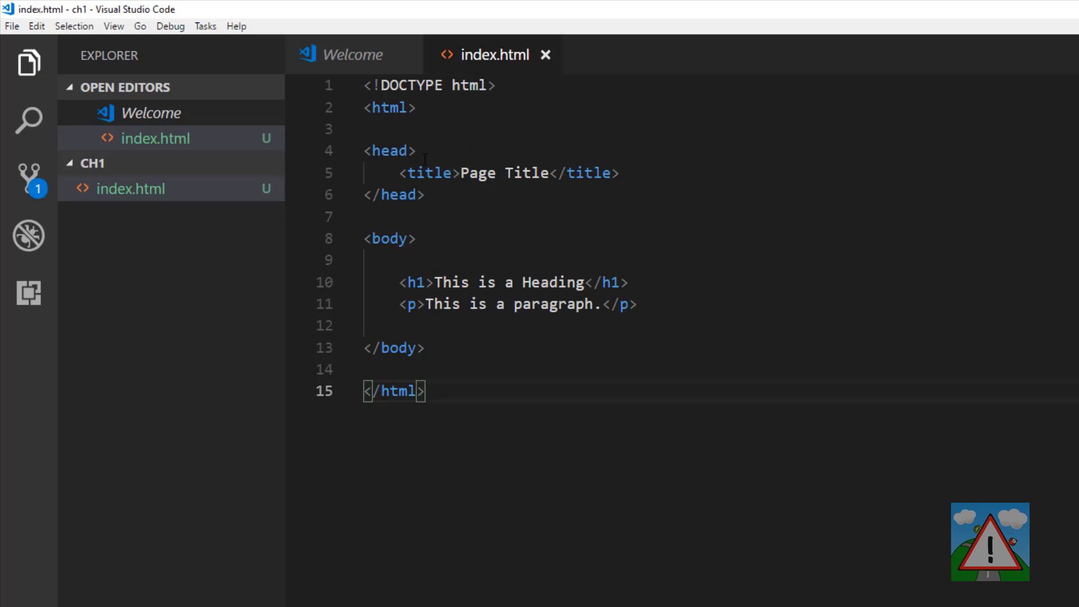
# - Select the opening head tag of the pasted HTML boilerplate to explain it
pyautogui.doubleClick(389, 151)
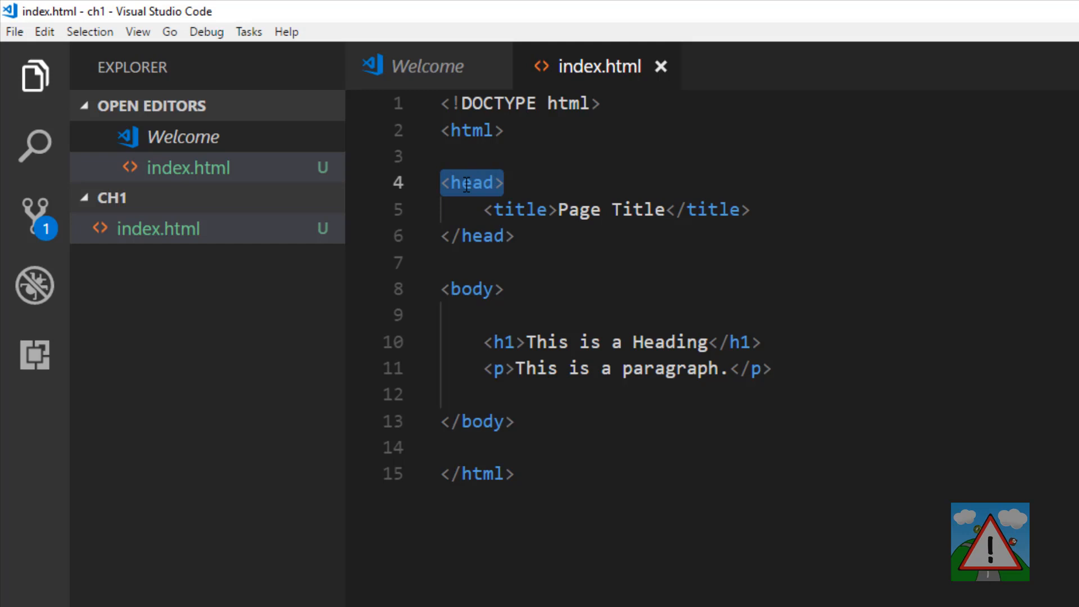
pyautogui.moveTo(471, 183)
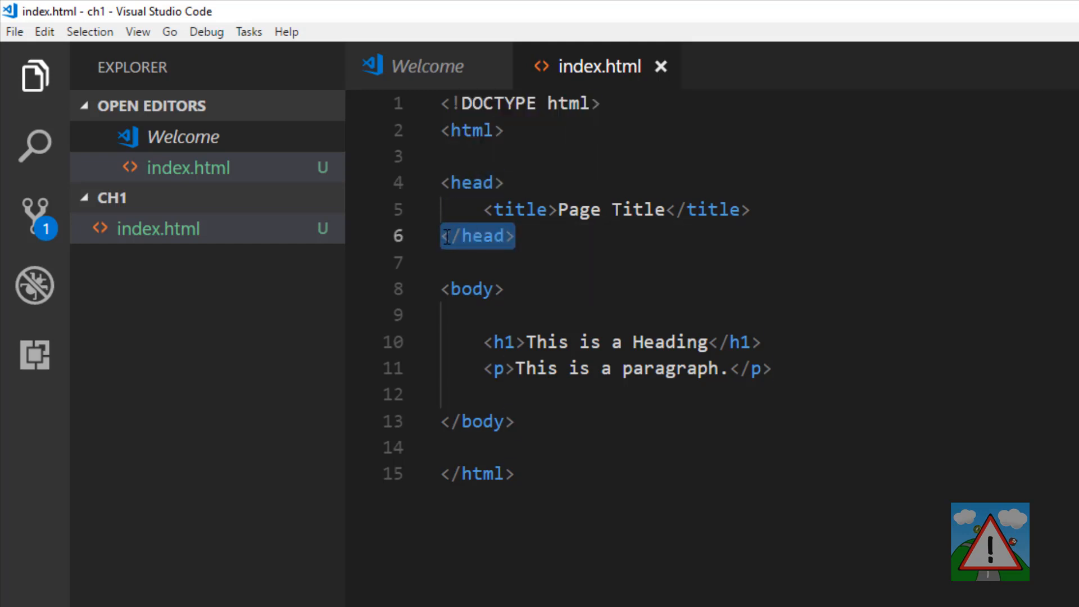
pyautogui.moveTo(473, 183)
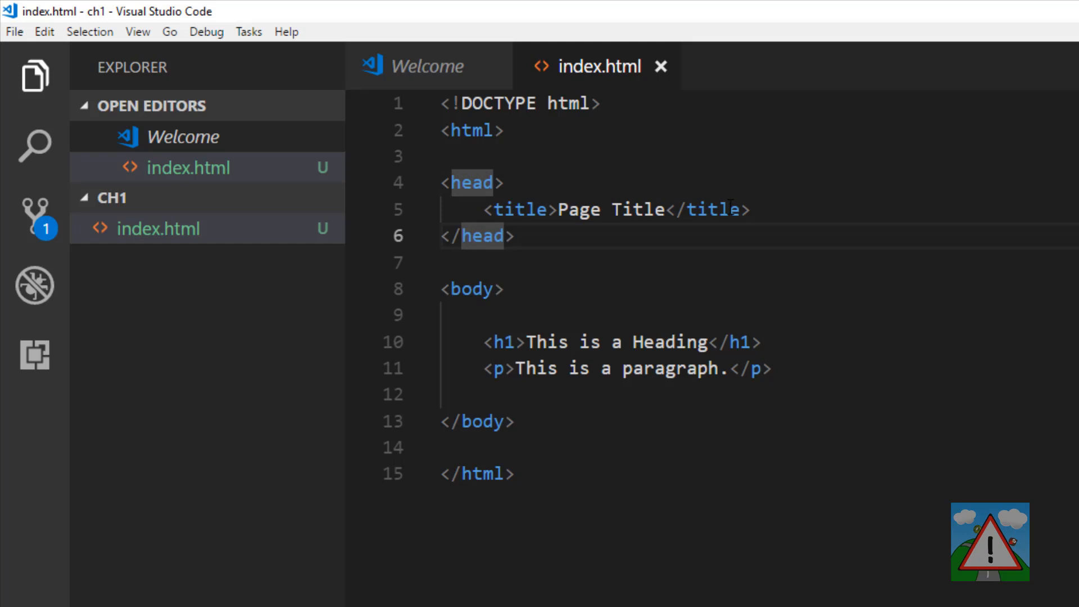
# - Replace the page title text with 'HTML Invaders'
pyautogui.tripleClick(606, 209)
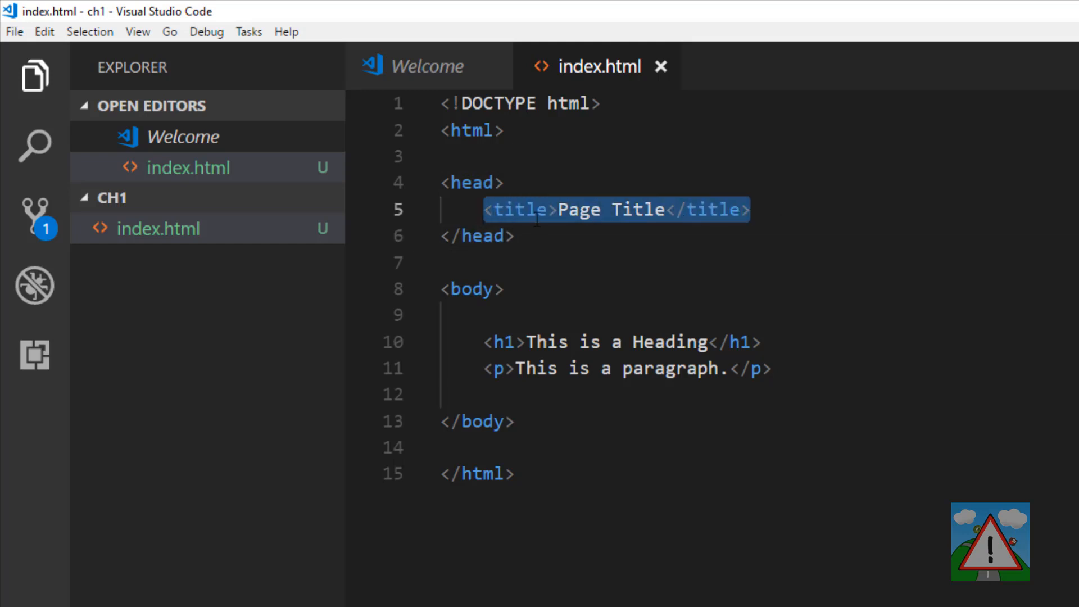
pyautogui.write('HTML')
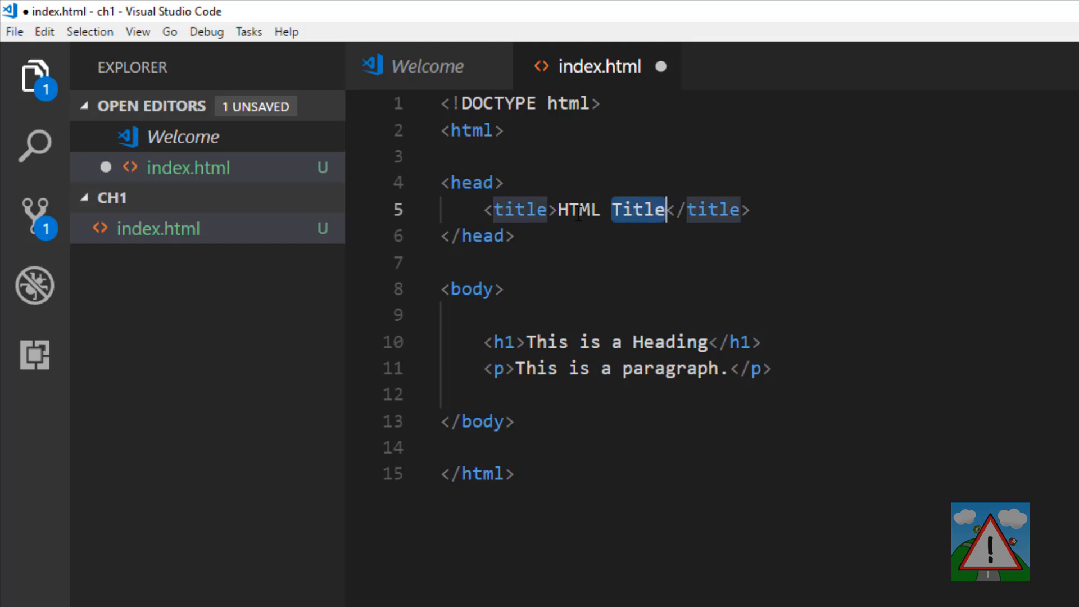
pyautogui.write('Invaders')
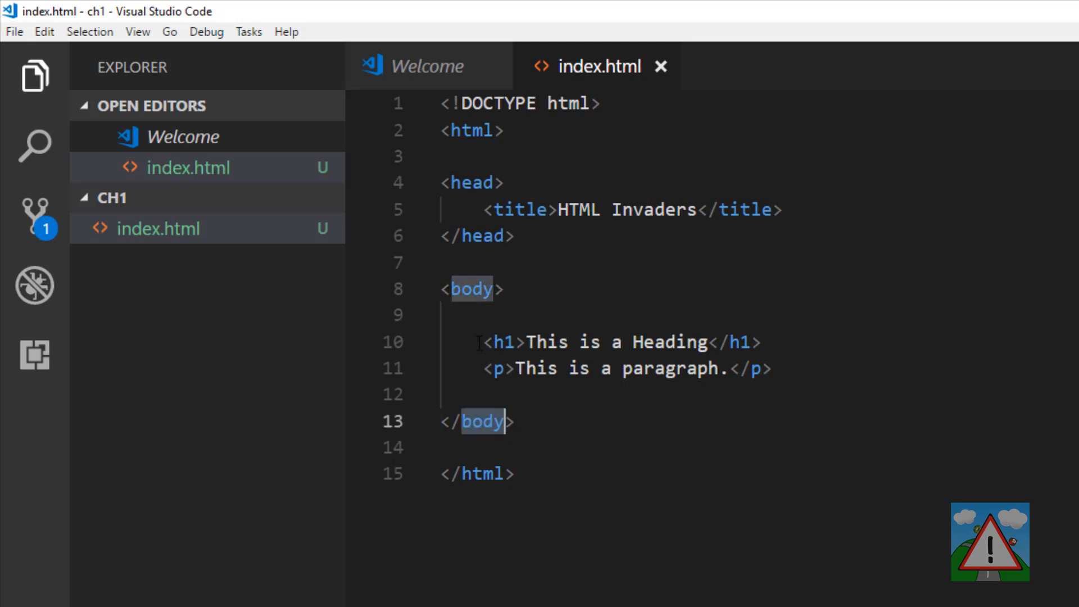
# - Highlight the body content, head section and doctype line while explaining them
pyautogui.moveTo(482, 342); pyautogui.dragTo(773, 369)
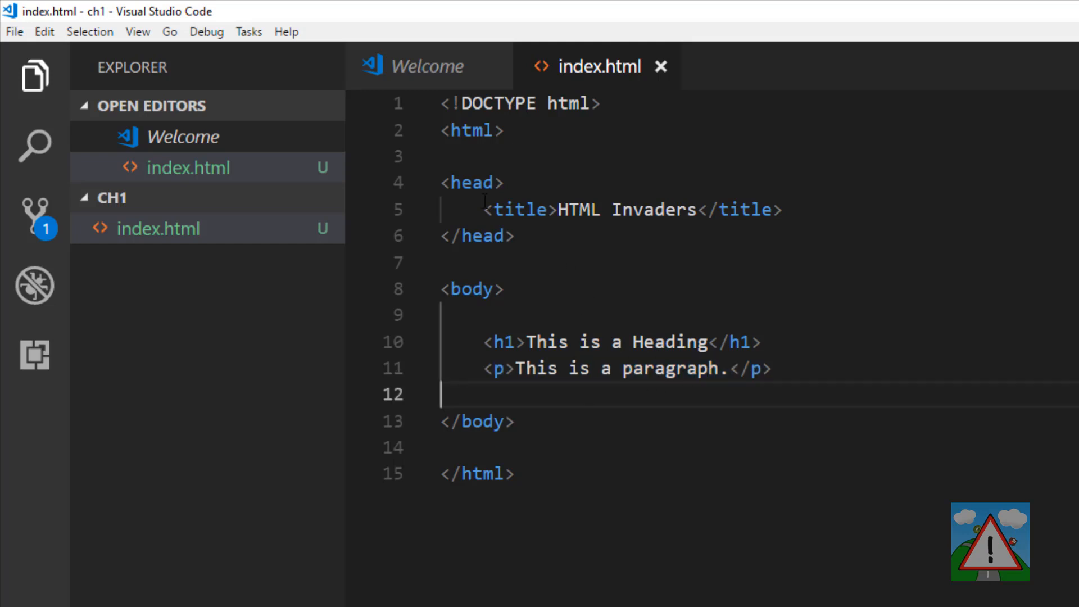
pyautogui.moveTo(442, 182); pyautogui.dragTo(513, 235)
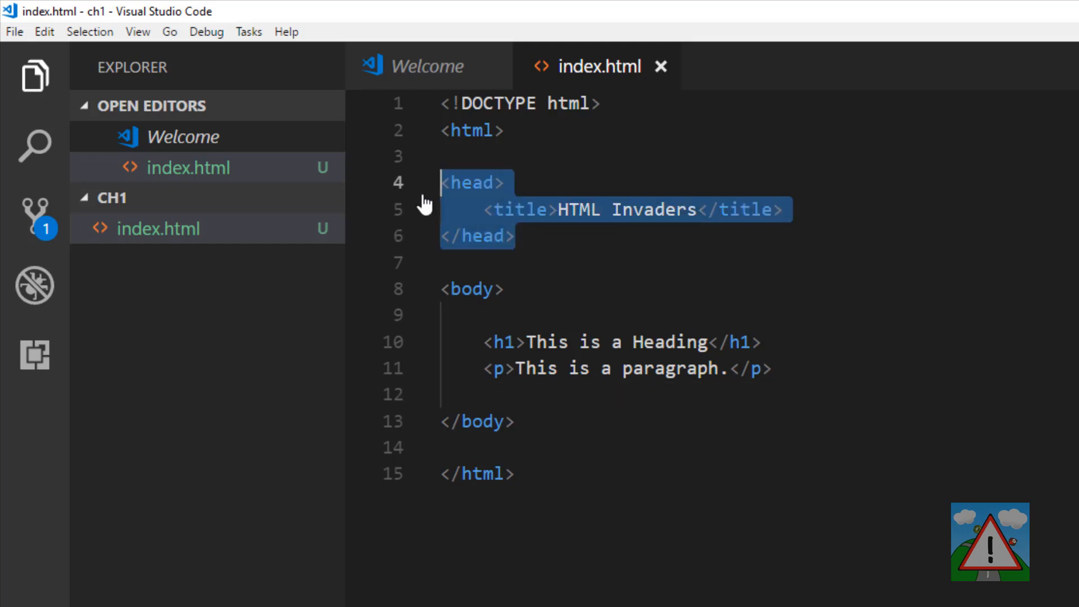
pyautogui.moveTo(539, 324)
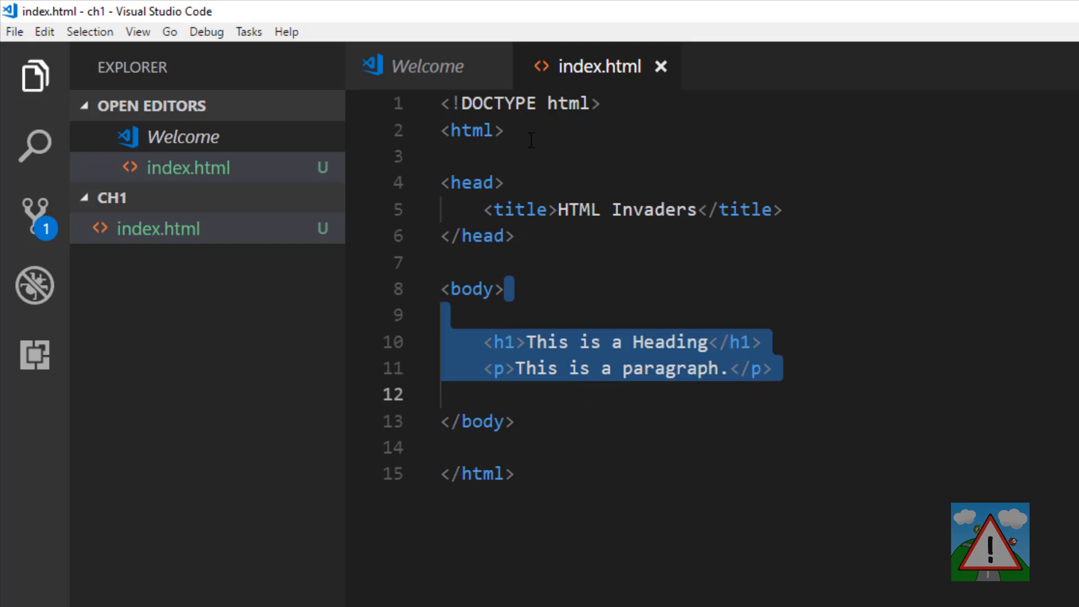
pyautogui.moveTo(571, 295)
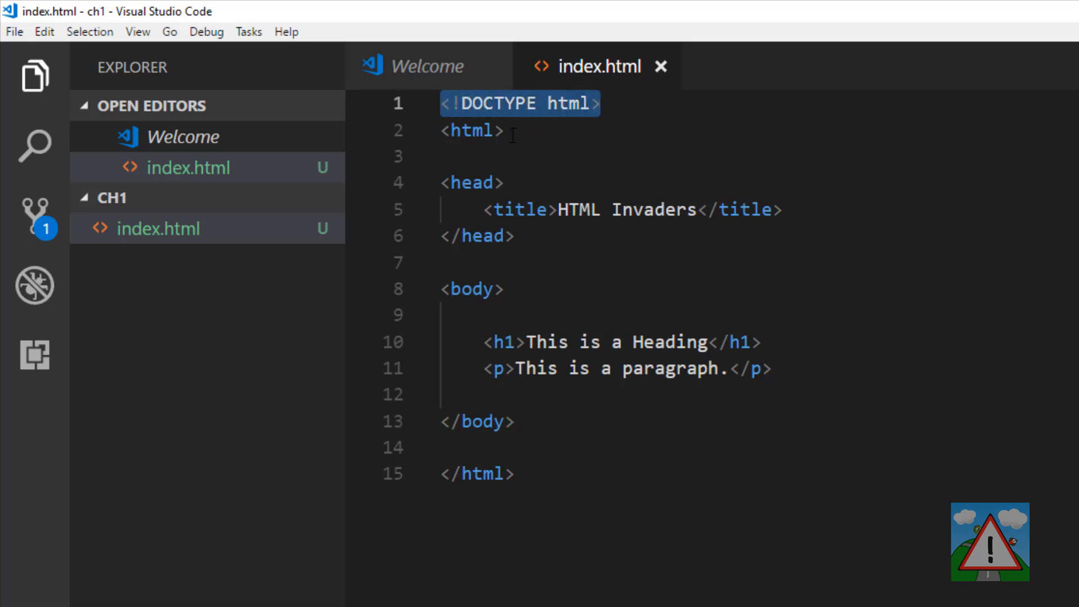
pyautogui.click(471, 131)
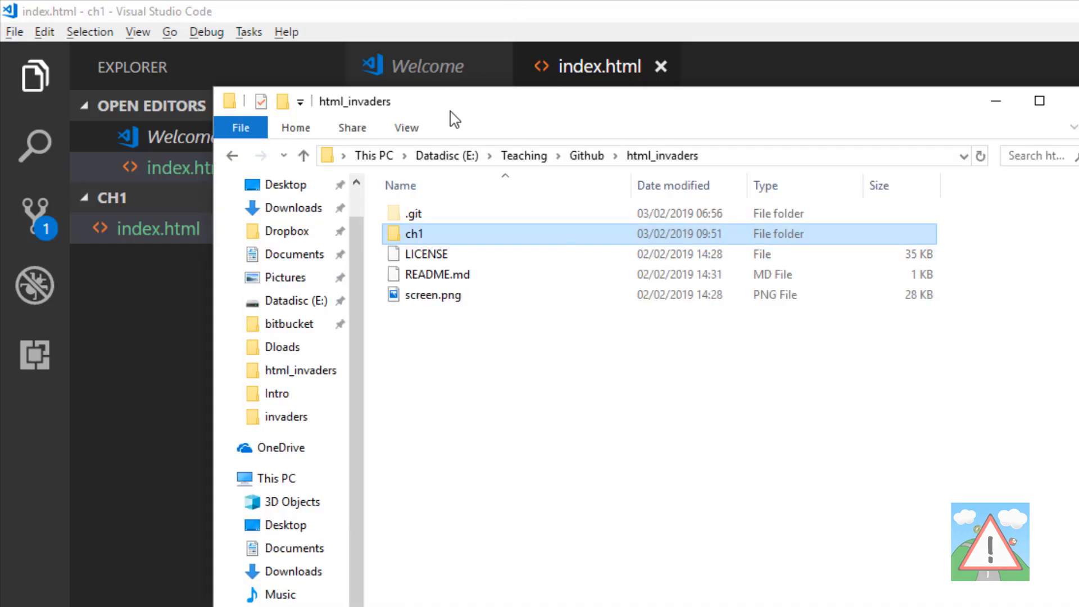
# - Open ch1/index.html in the Chrome browser
pyautogui.doubleClick(415, 234)
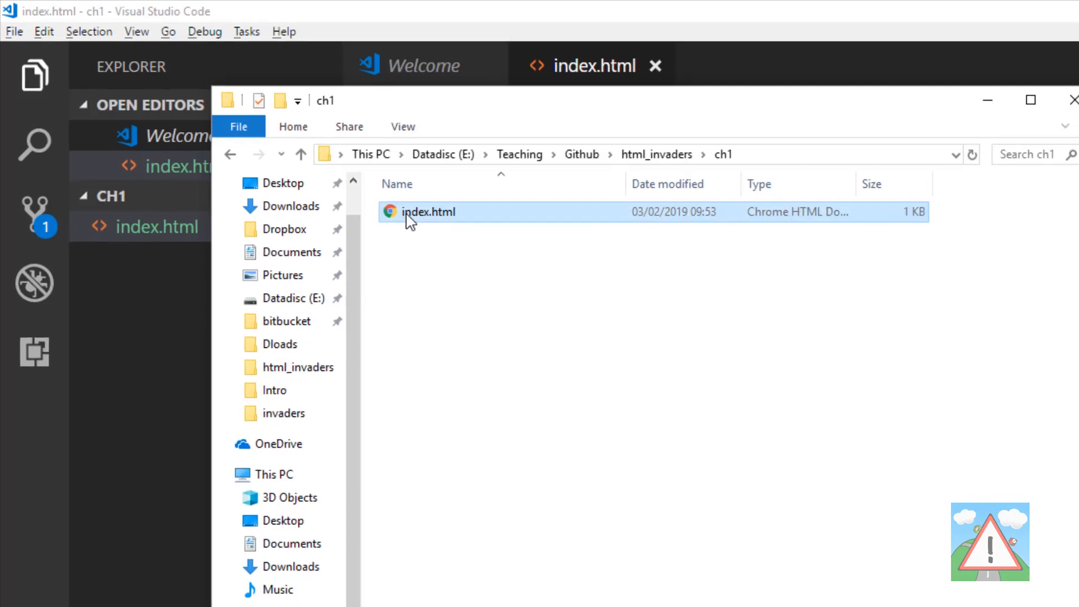
pyautogui.doubleClick(429, 211)
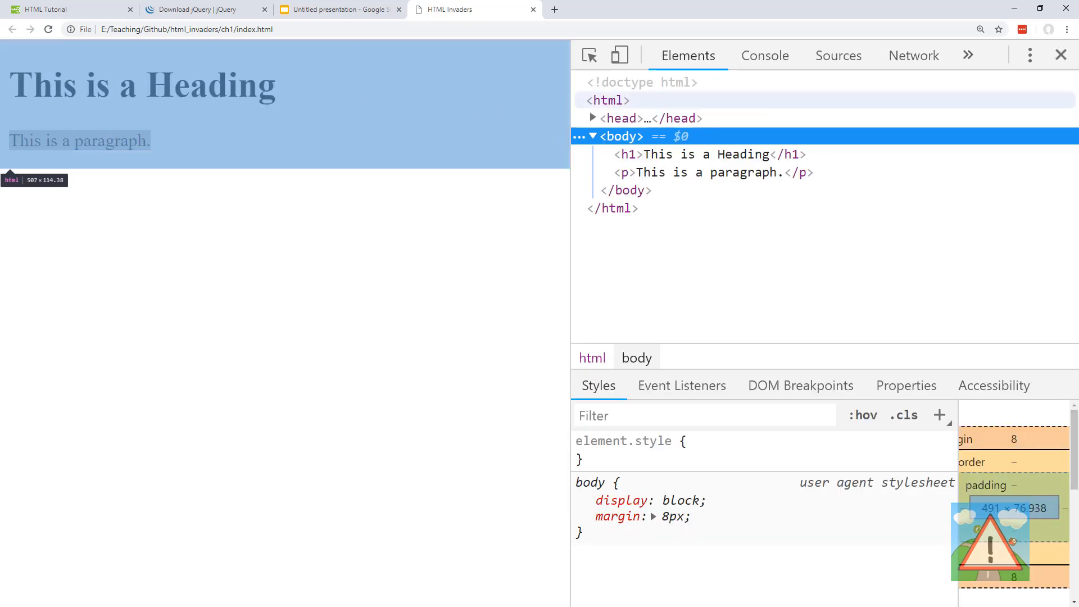
# - Inspect the body and h1 elements in DevTools and peek at the Console
pyautogui.click(1031, 55)
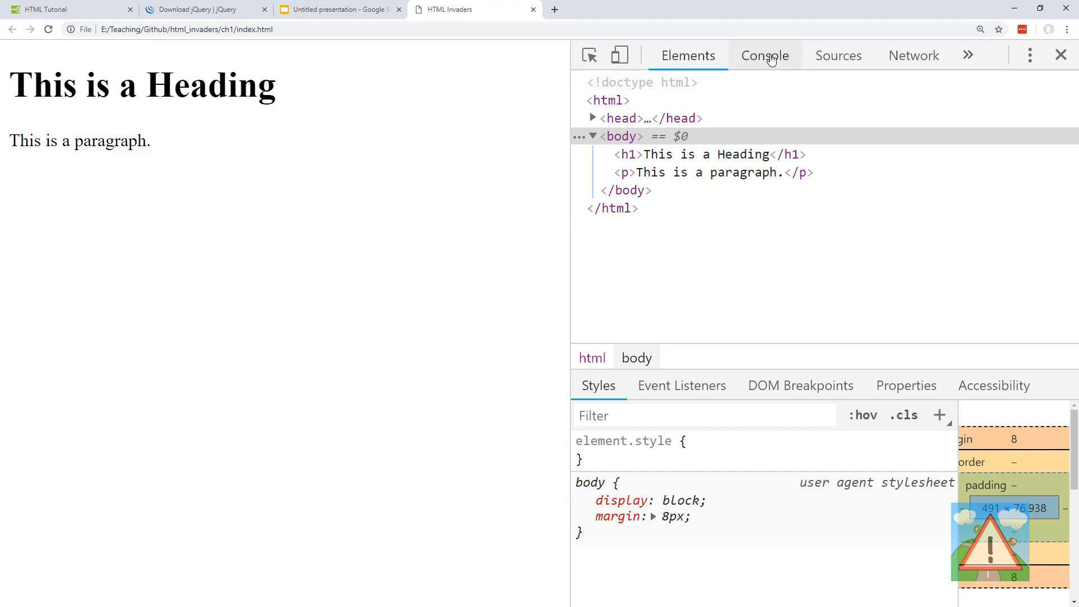
pyautogui.click(764, 56)
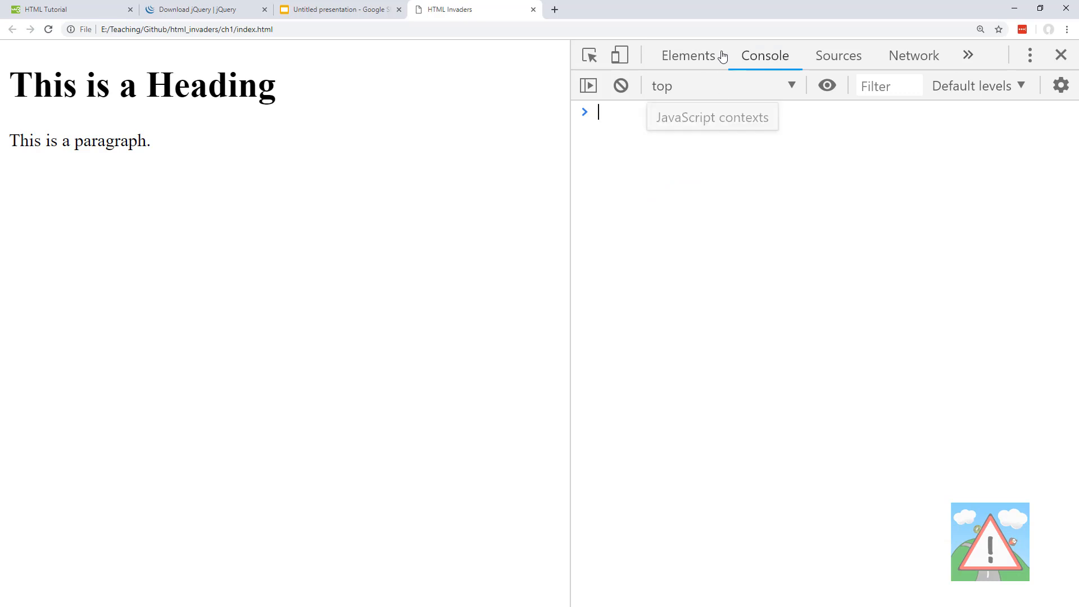
pyautogui.click(688, 56)
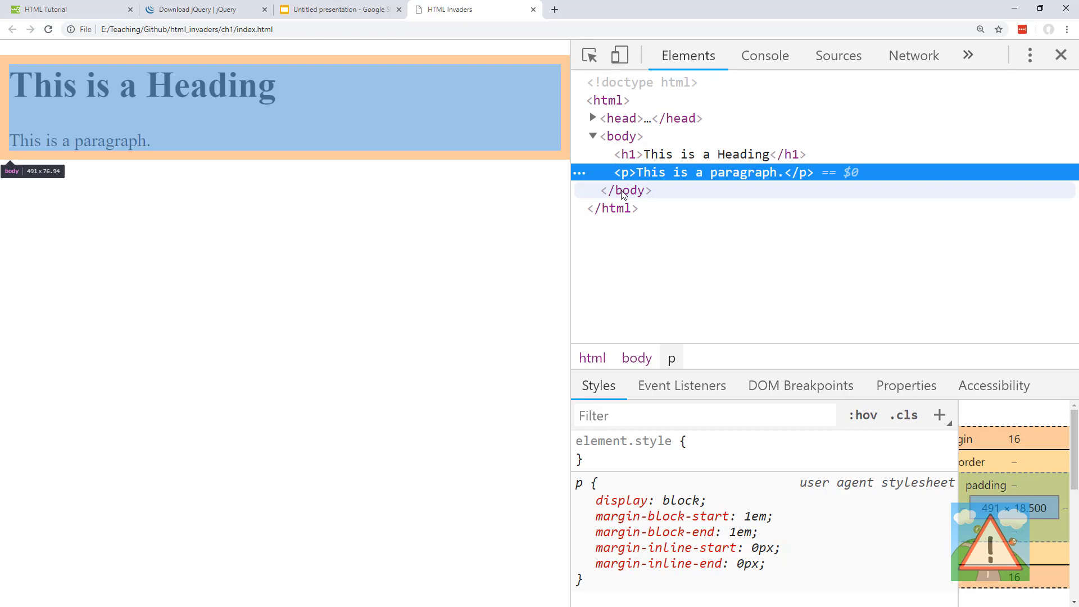
pyautogui.click(714, 155)
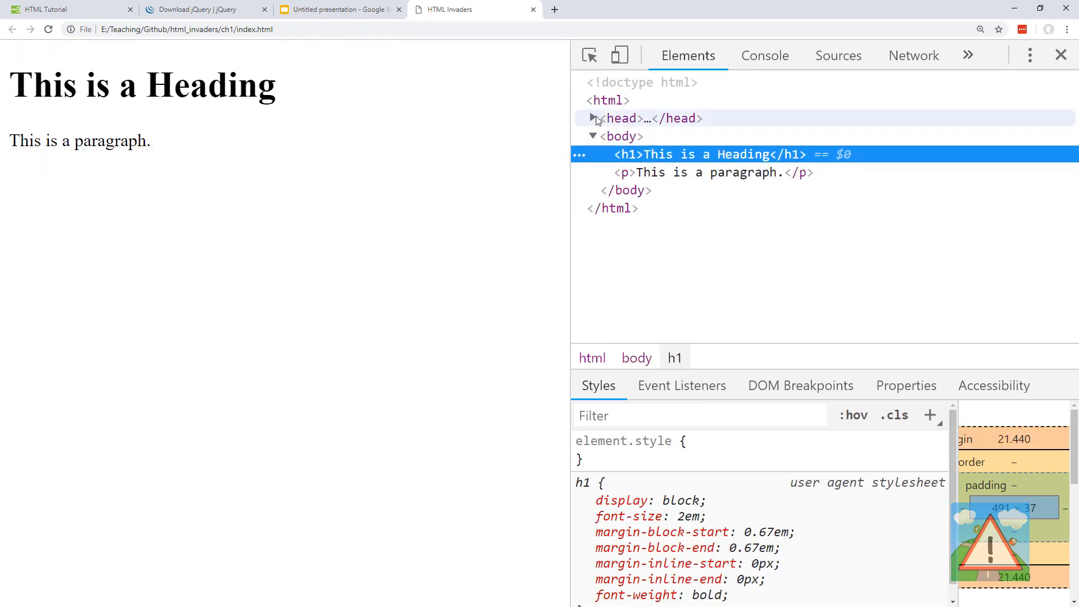
# - Expand the head to reveal the HTML Invaders title and confirm the console is empty
pyautogui.click(591, 118)
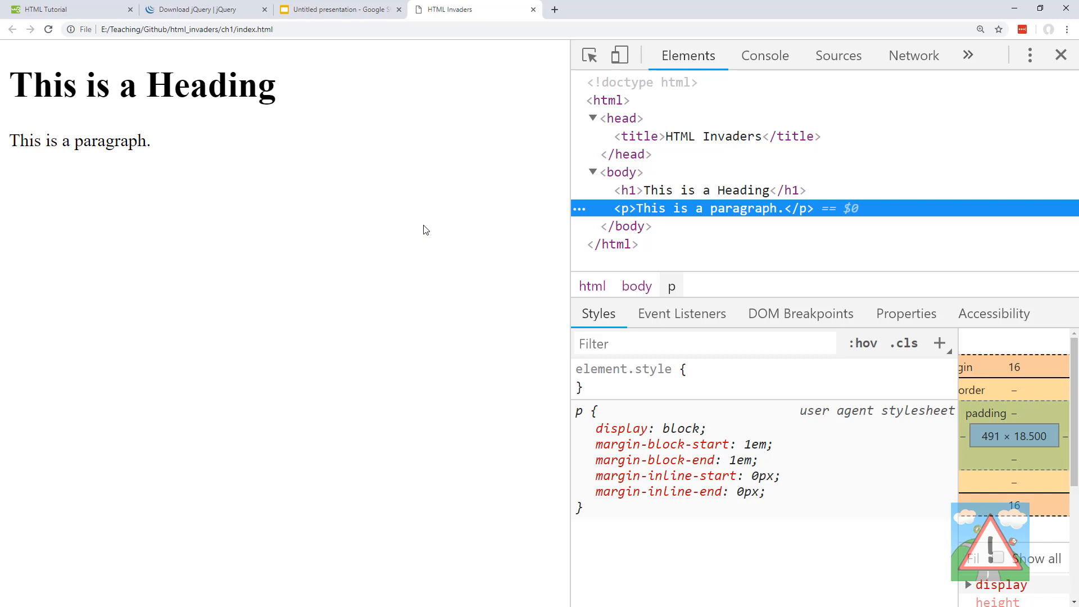
pyautogui.moveTo(687, 42)
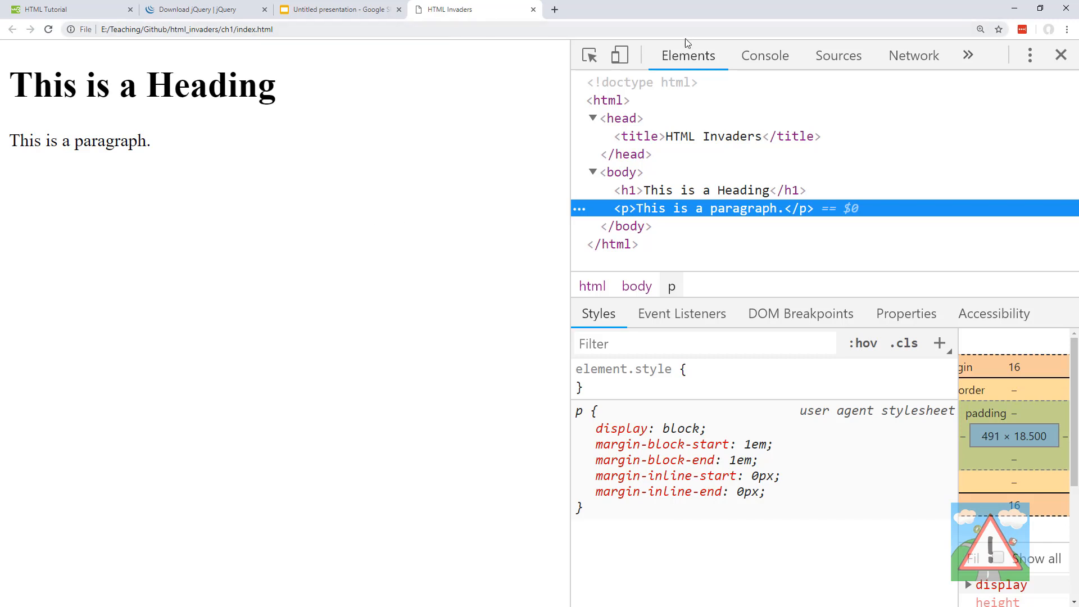
pyautogui.click(764, 55)
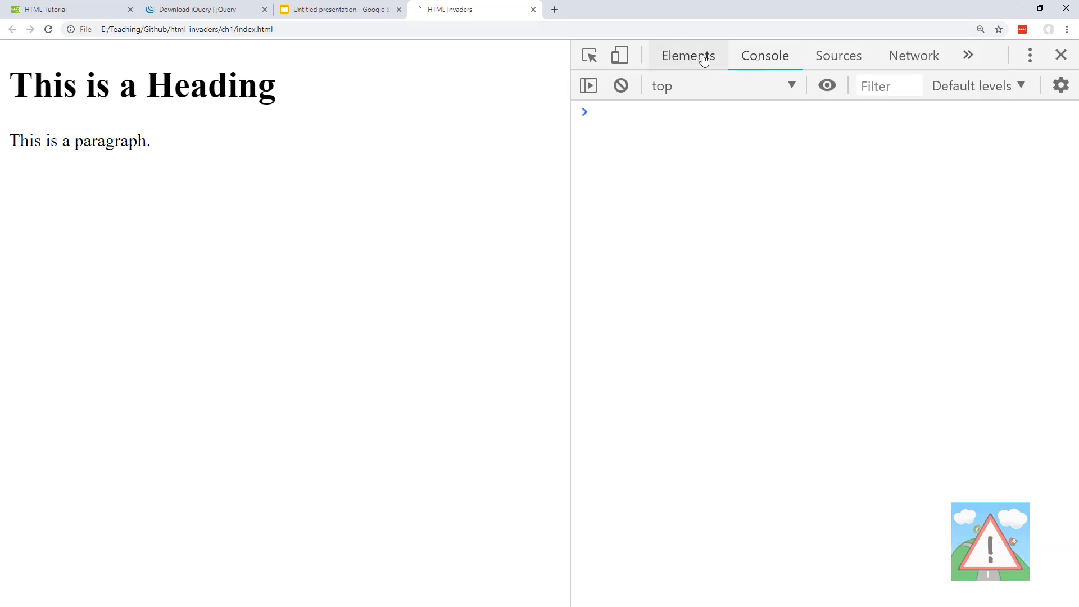
pyautogui.click(688, 56)
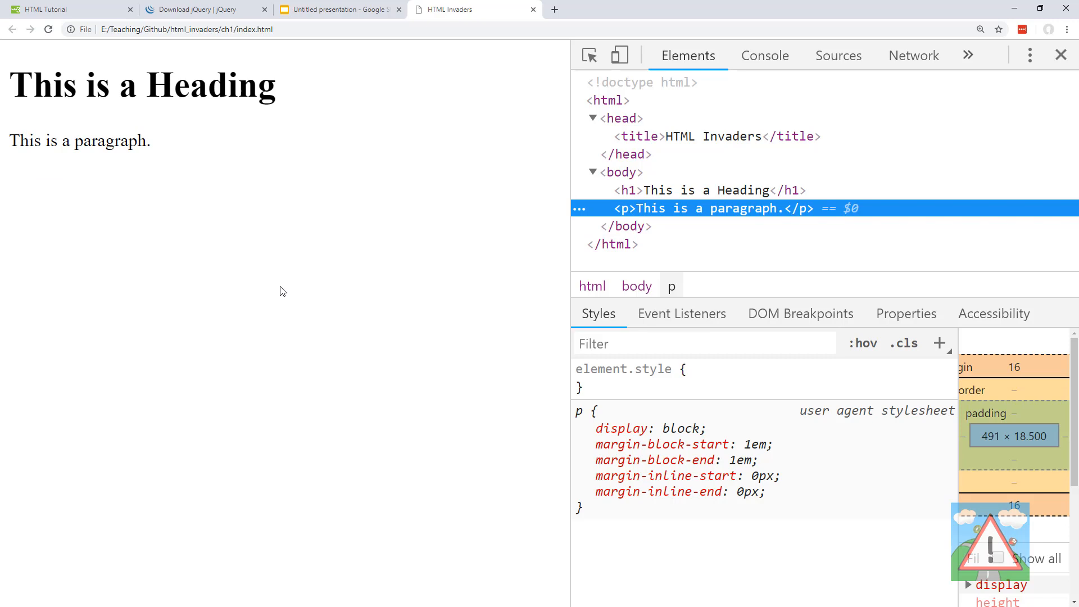
pyautogui.moveTo(357, 206)
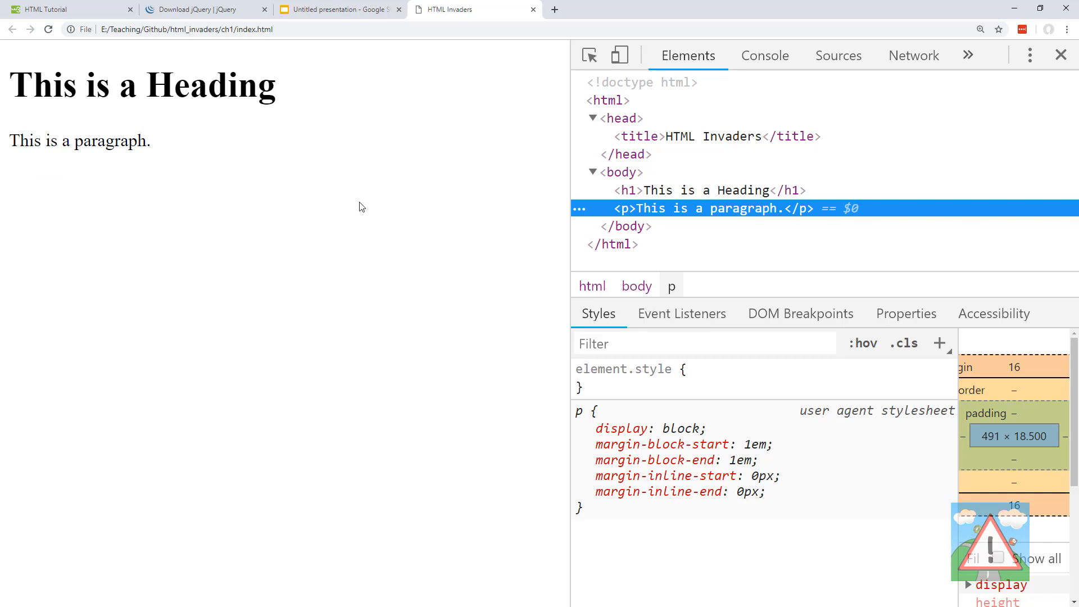
pyautogui.moveTo(370, 124)
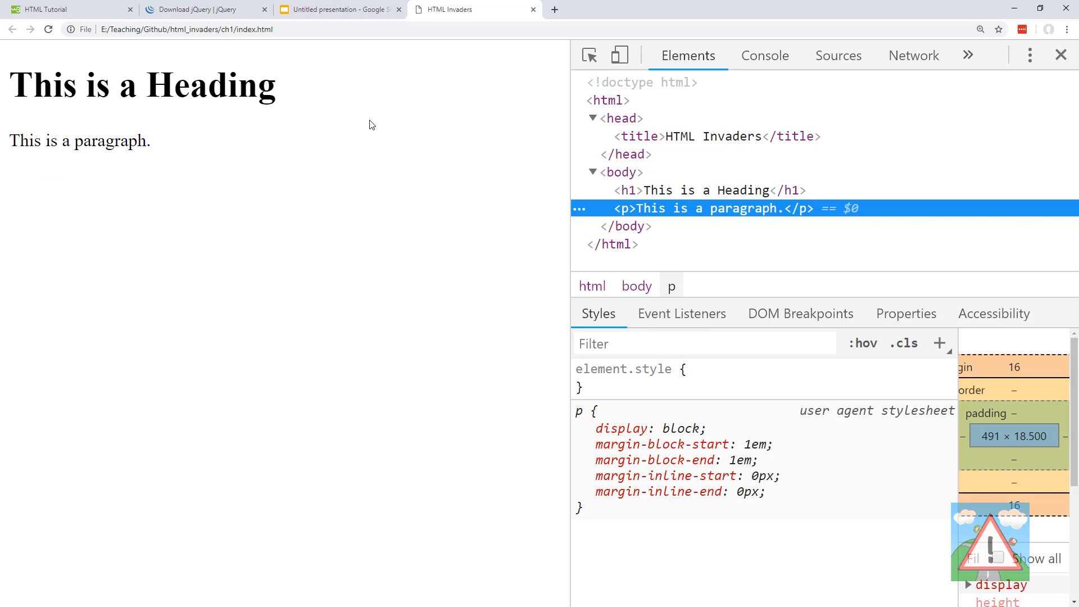
pyautogui.moveTo(470, 61)
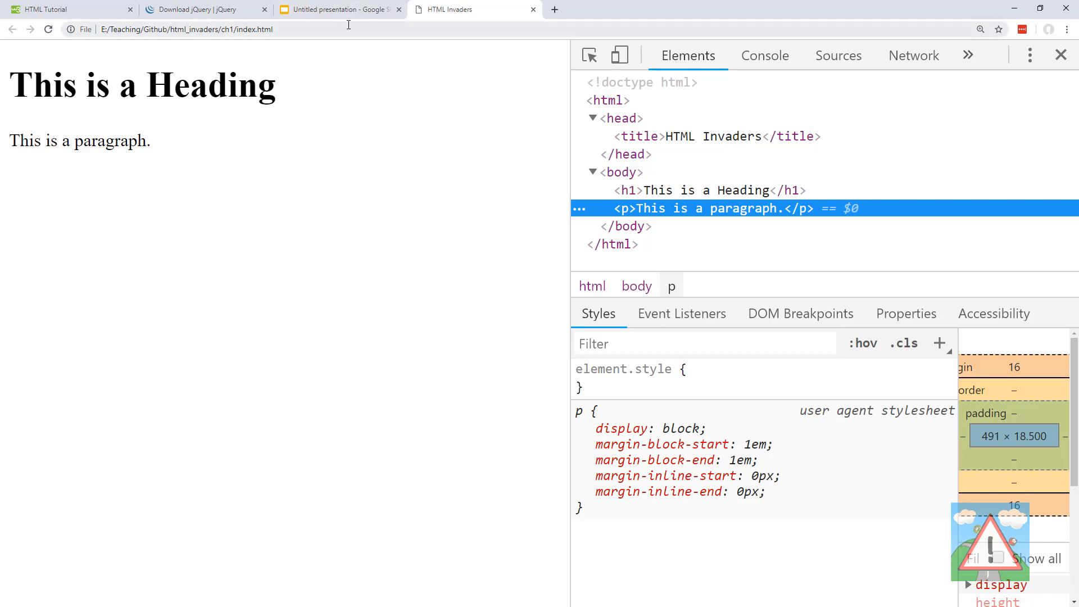
pyautogui.moveTo(328, 96)
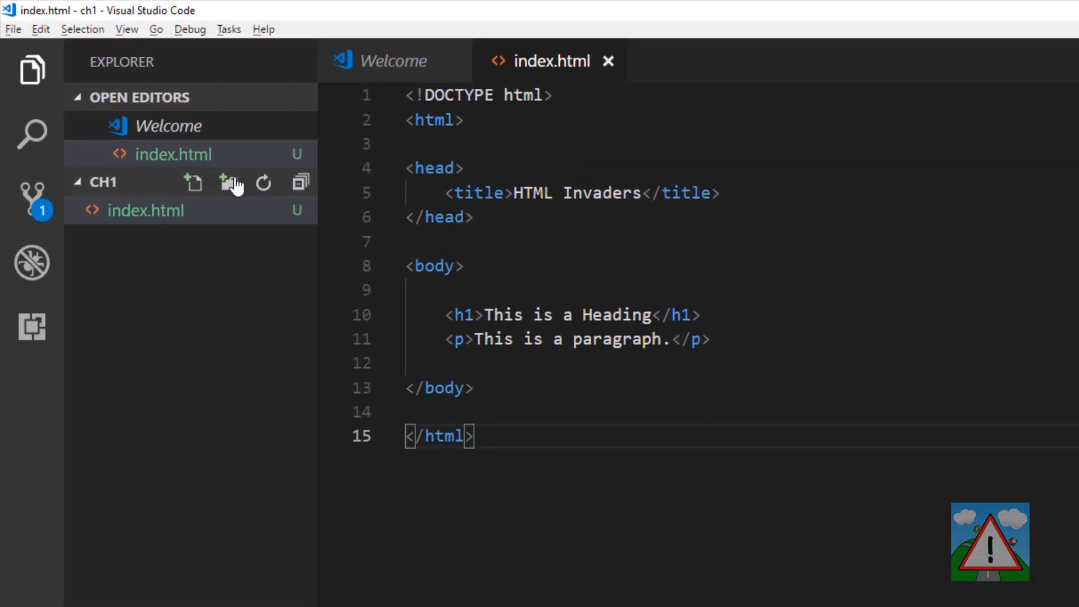
# - Create a new folder named js in ch1
pyautogui.write('js')
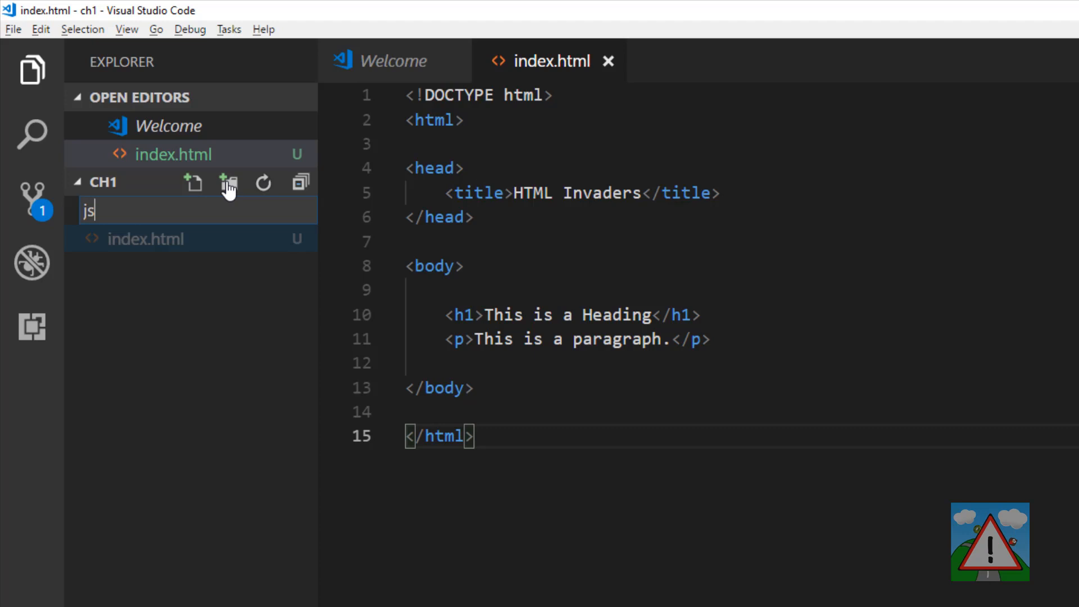
pyautogui.press('Enter')
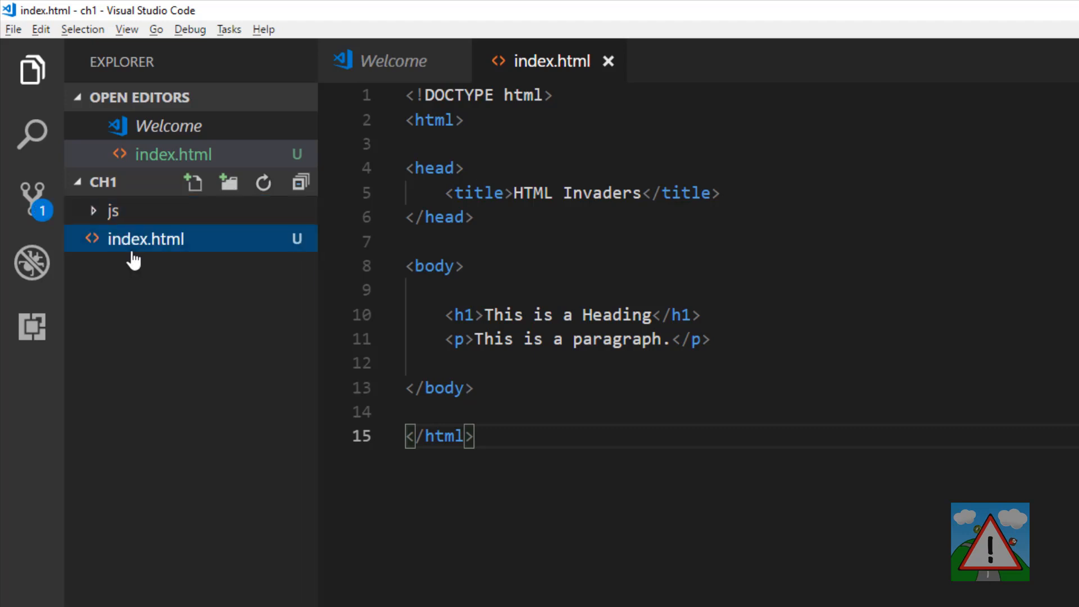
pyautogui.click(230, 182)
pyautogui.write('styles')
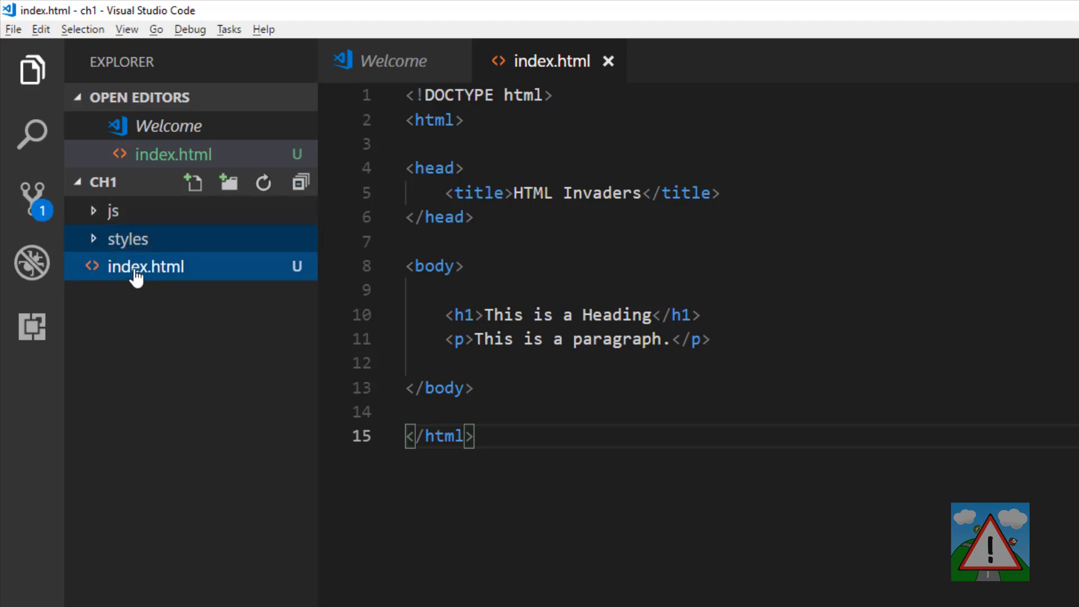
pyautogui.moveTo(114, 210)
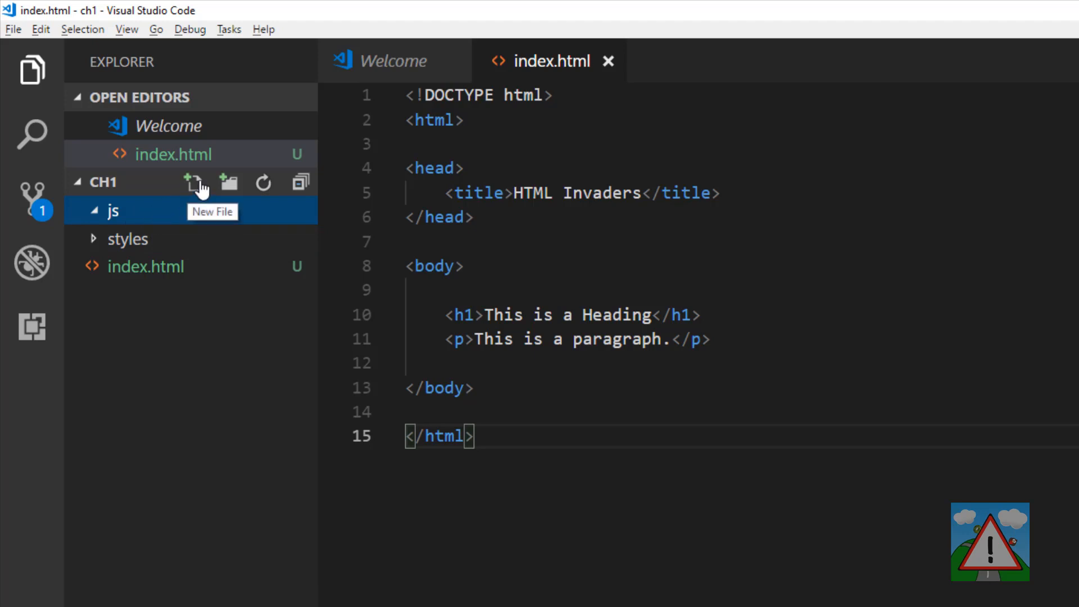
# - Start a new file named main.js inside the js folder
pyautogui.click(194, 182)
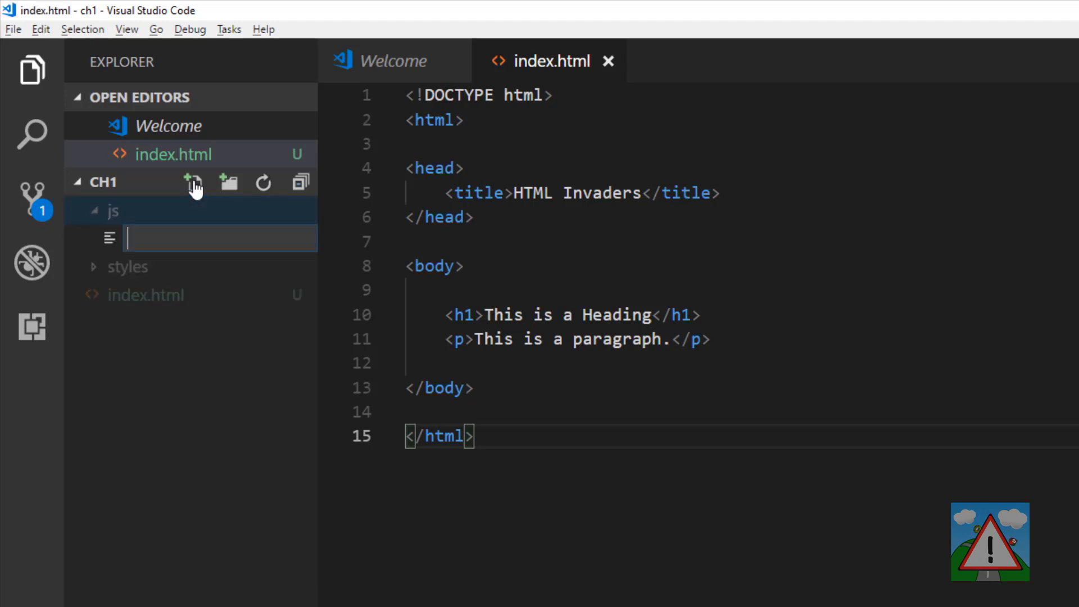
pyautogui.write('main.js')
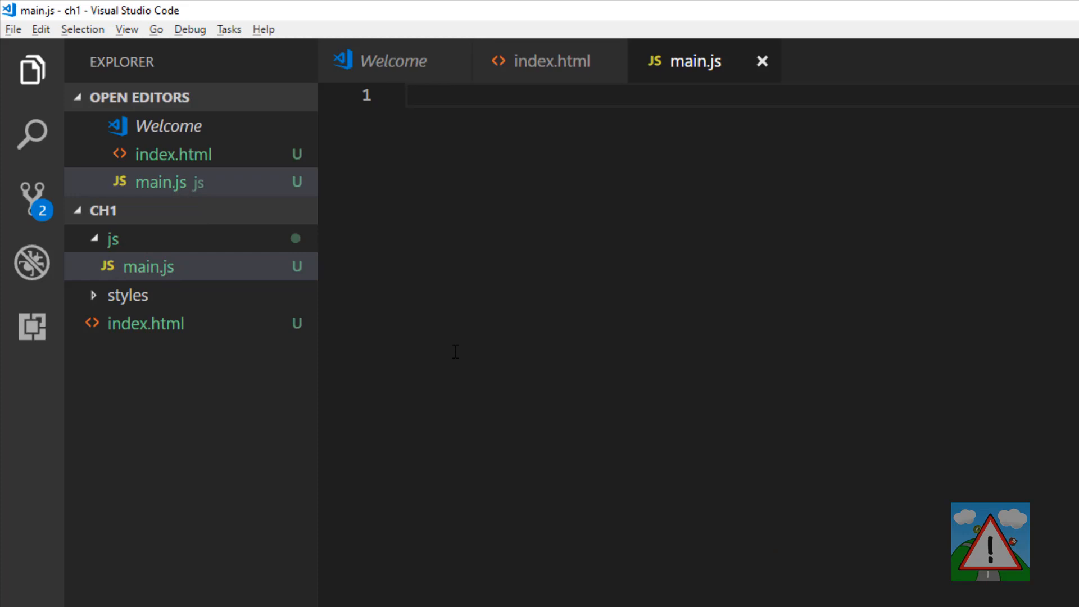
# - Write console.log('hello from main.js'); in main.js and select the line
pyautogui.write('console')
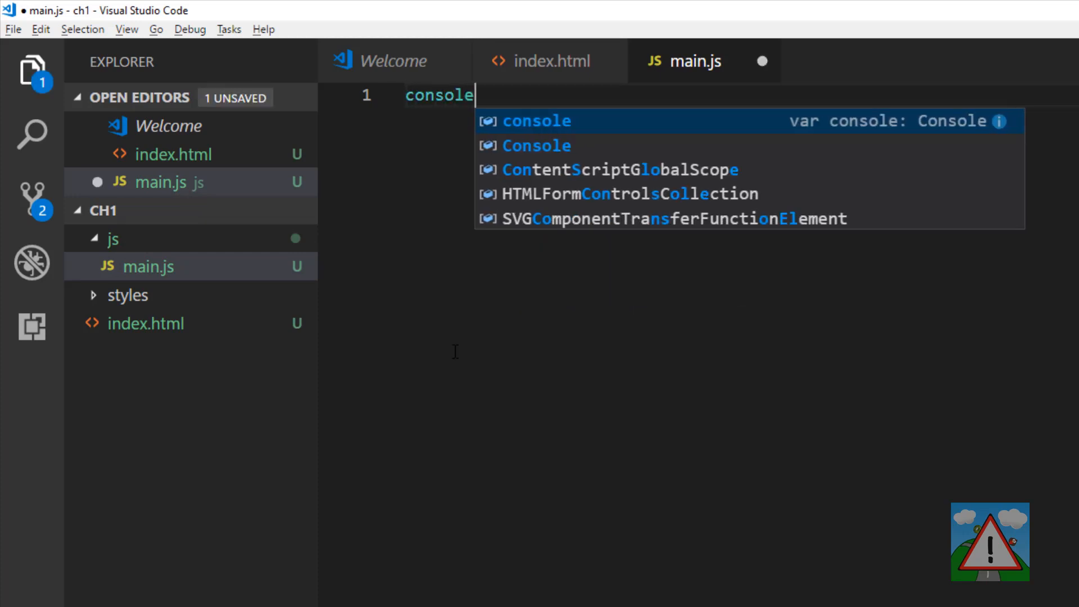
pyautogui.write('.log()')
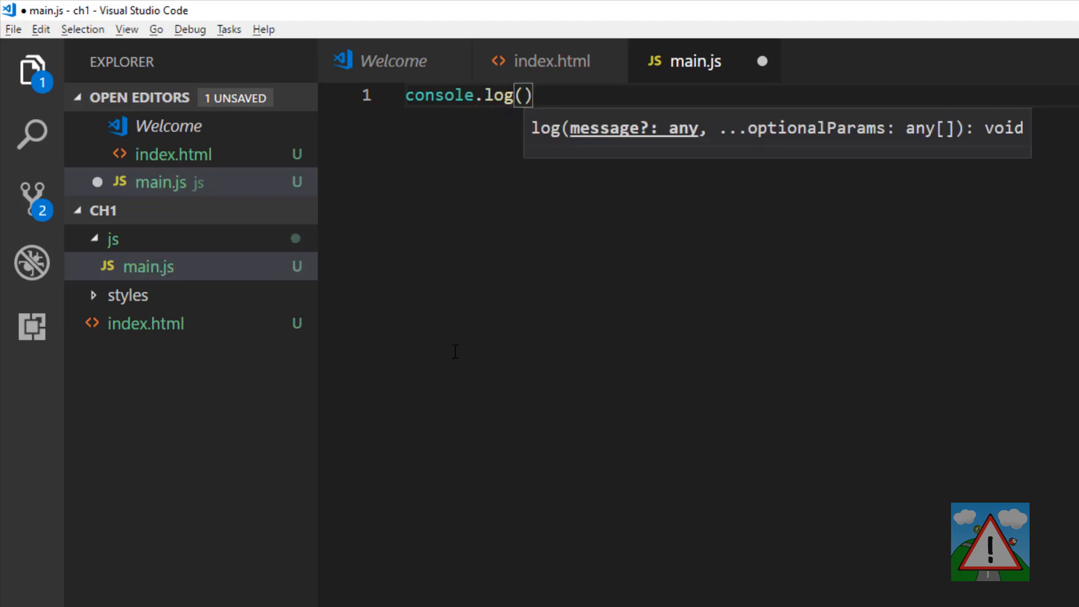
pyautogui.write("'")
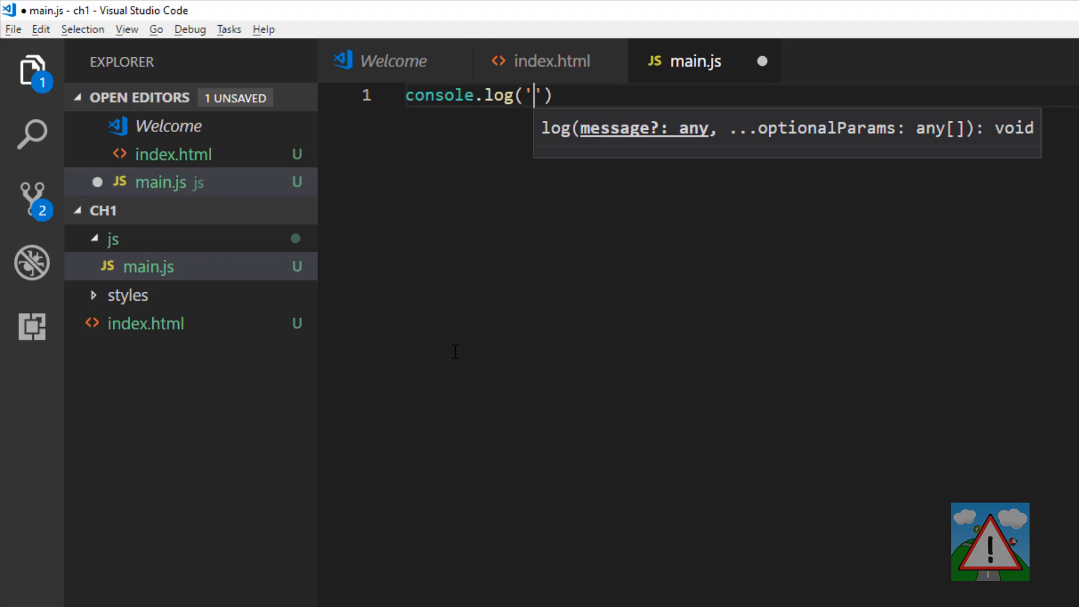
pyautogui.write('hello')
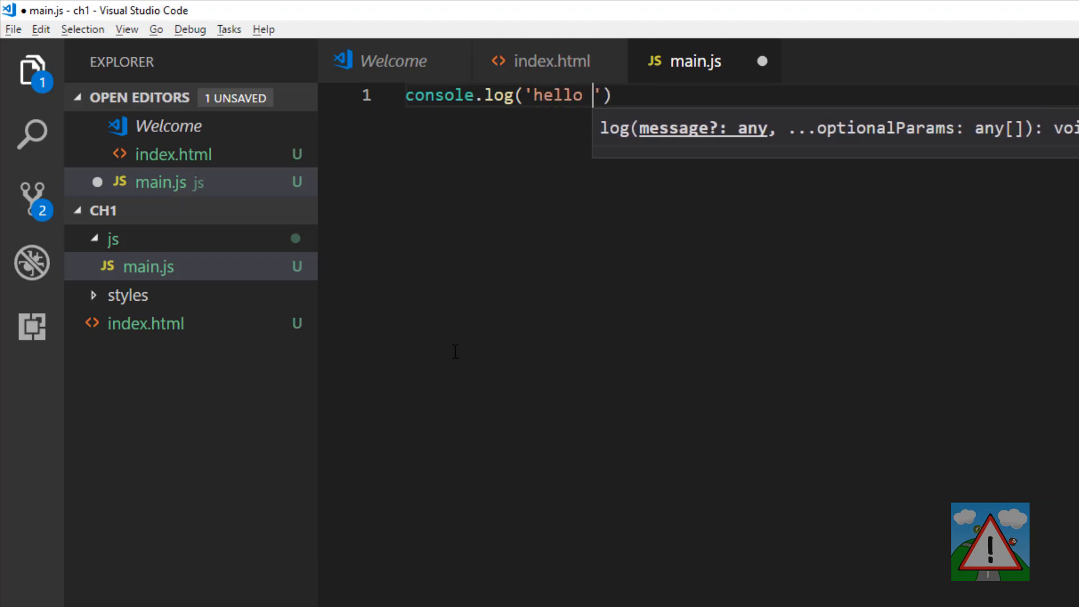
pyautogui.write('from main.')
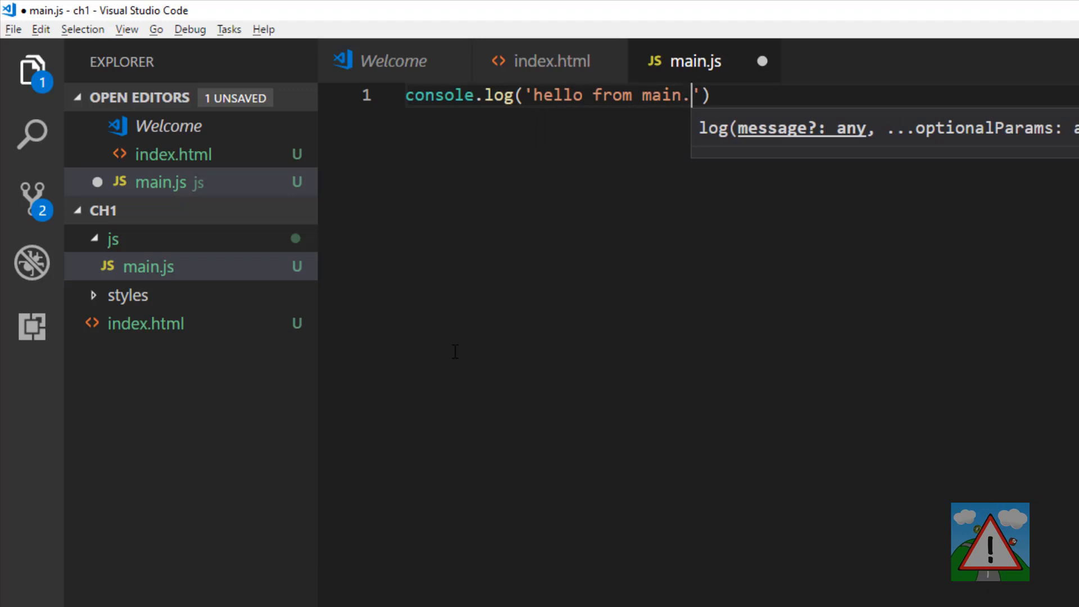
pyautogui.write('js);')
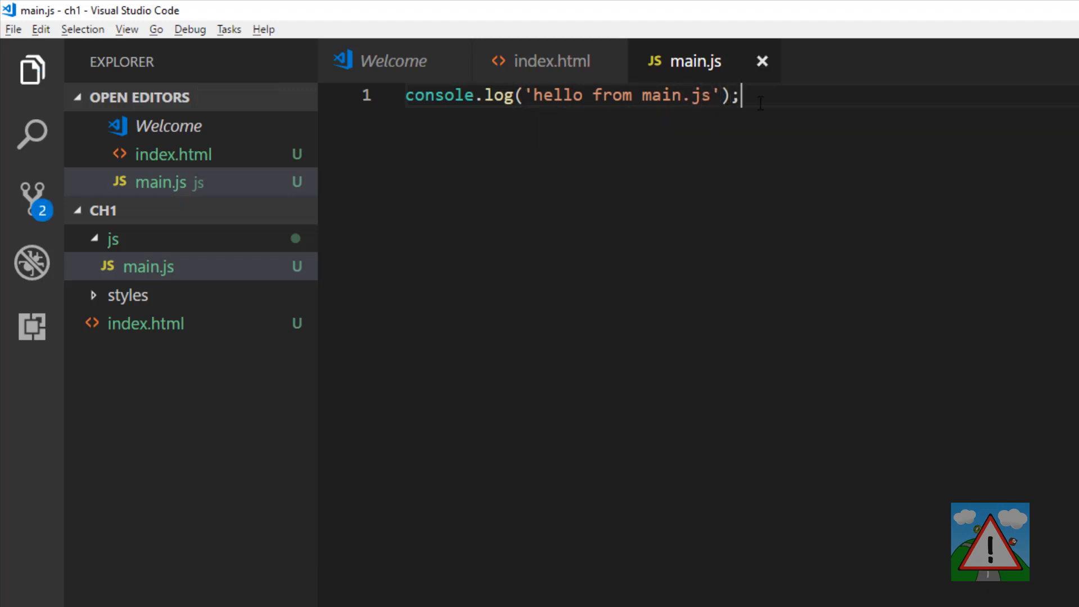
pyautogui.tripleClick(571, 95)
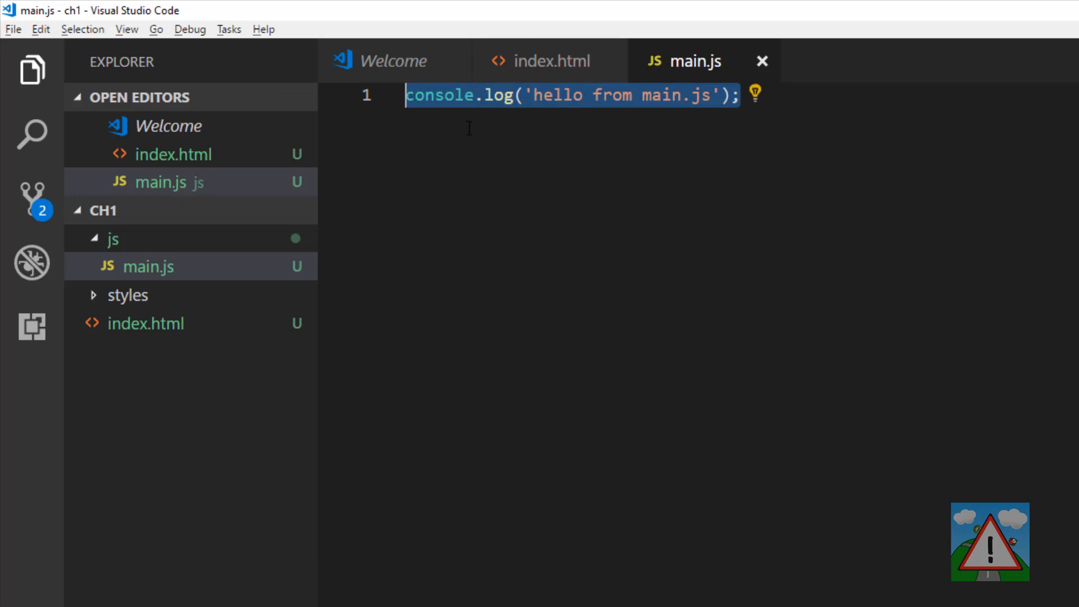
pyautogui.moveTo(491, 142)
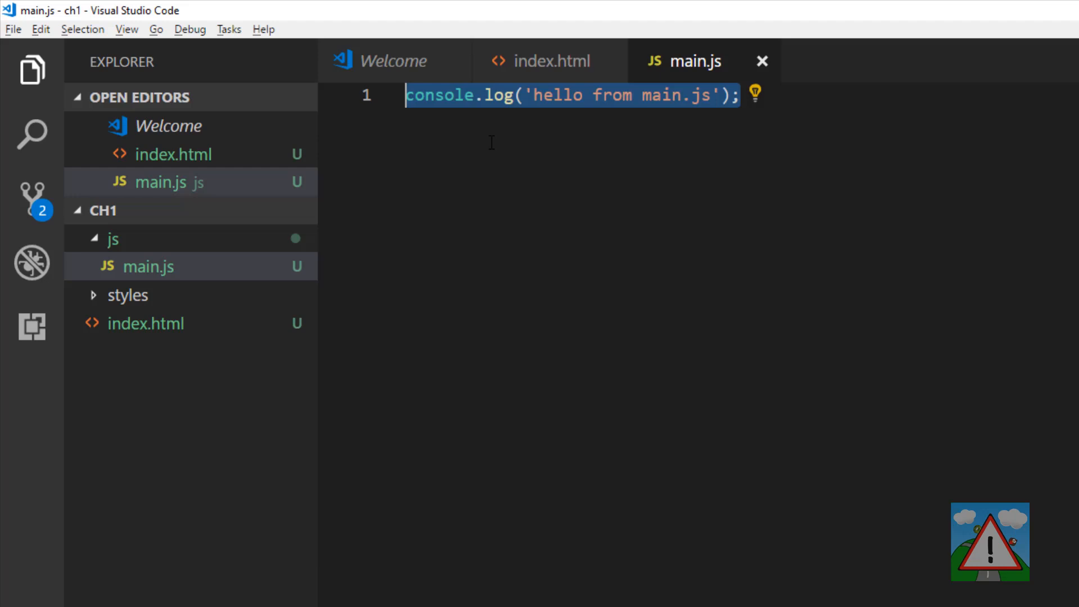
# - Add <script src="js/main.js"></script> after the paragraph in index.html and save
pyautogui.click(550, 61)
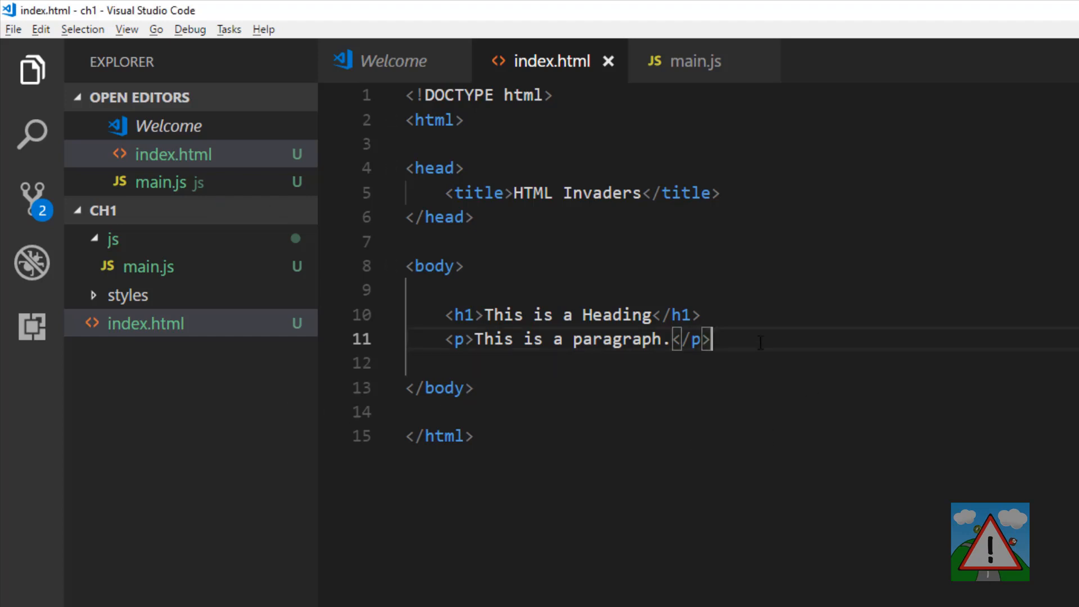
pyautogui.write('<script src="js/main.js"></script>')
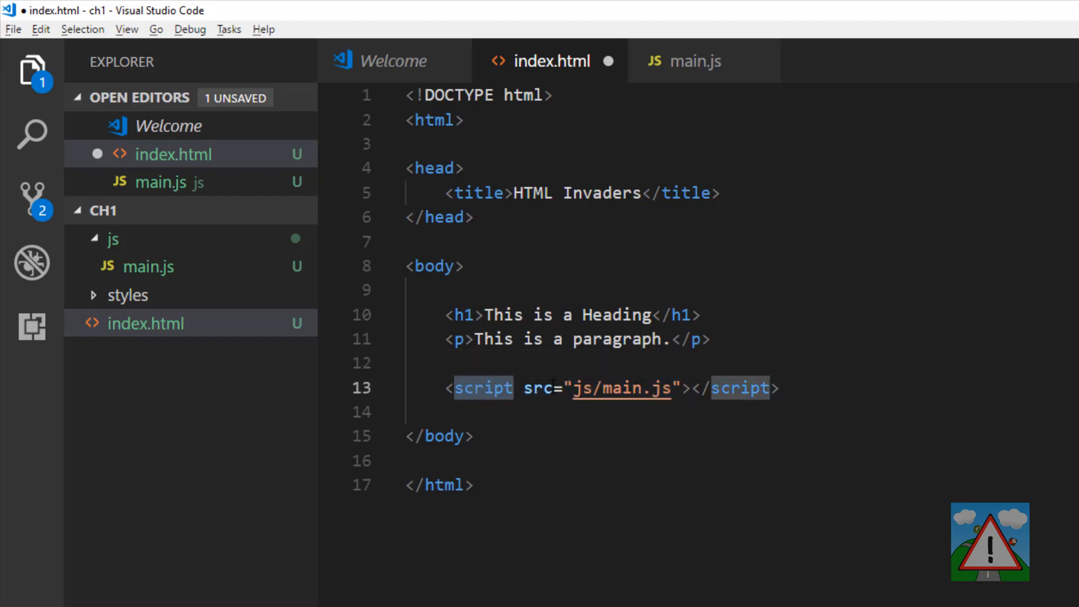
pyautogui.doubleClick(621, 388)
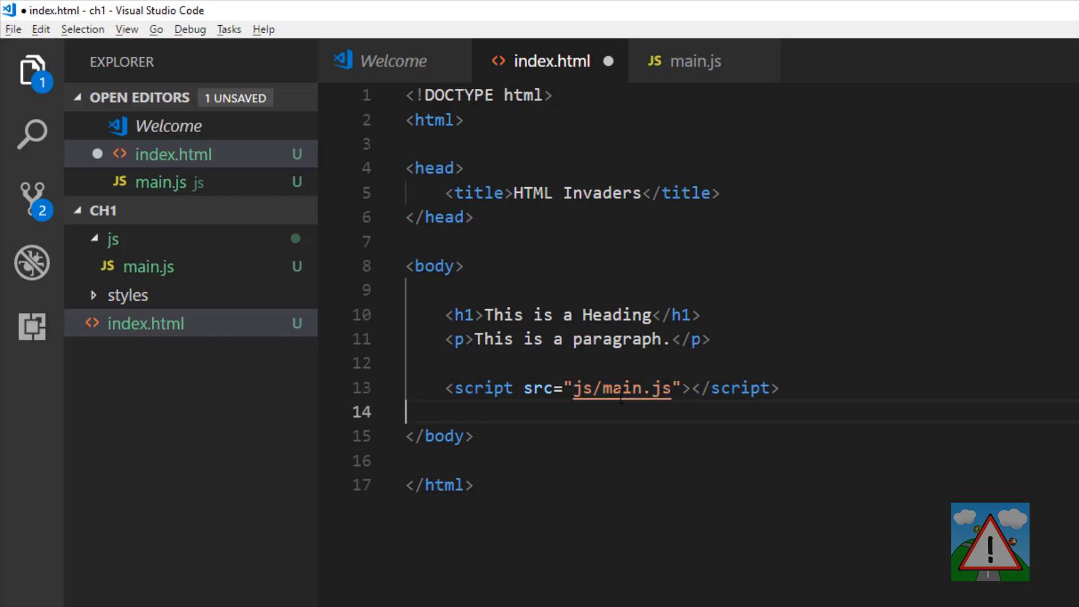
pyautogui.doubleClick(622, 388)
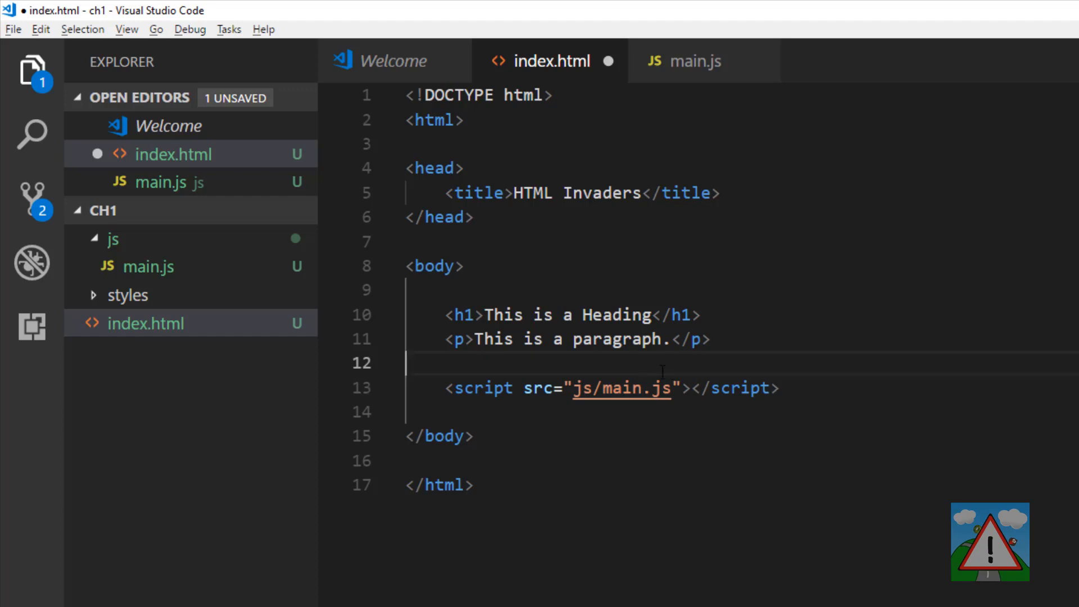
pyautogui.press('ctrl+s')
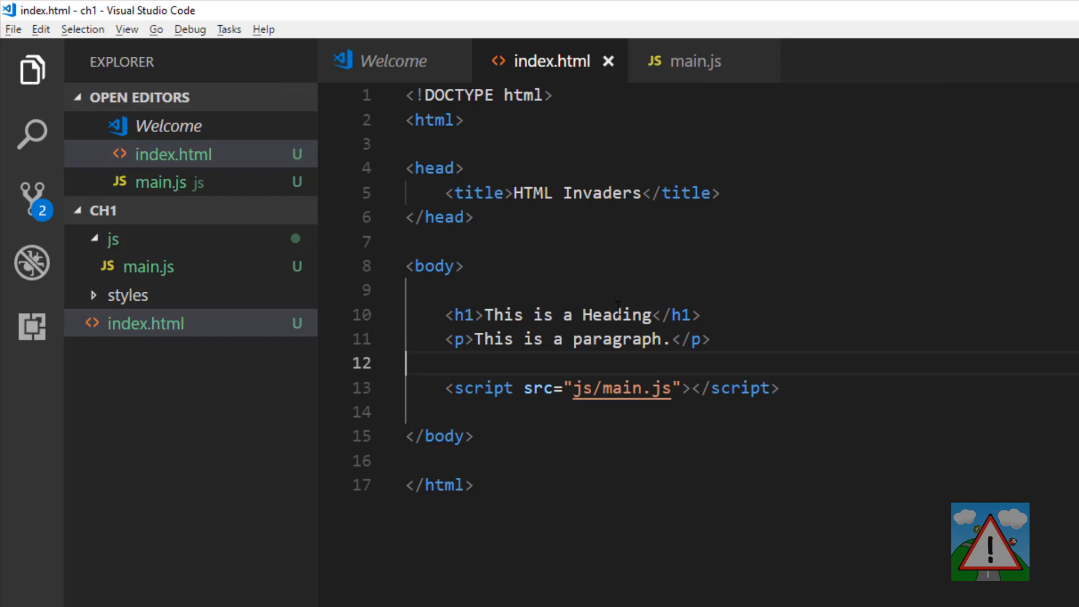
# - Highlight the heading and paragraph lines, then return to main.js
pyautogui.moveTo(444, 315); pyautogui.dragTo(711, 339)
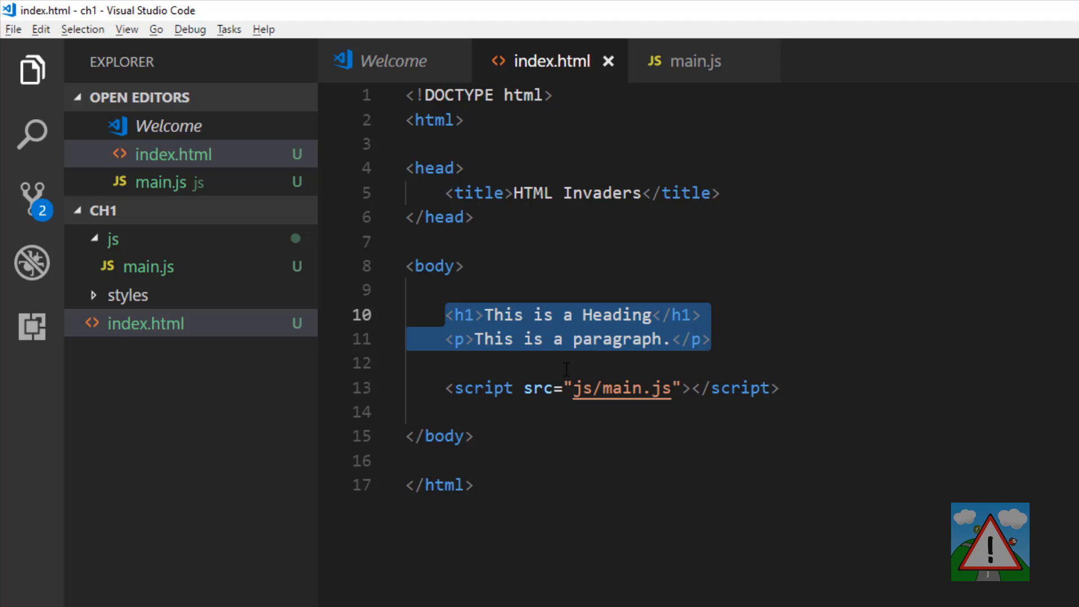
pyautogui.click(685, 61)
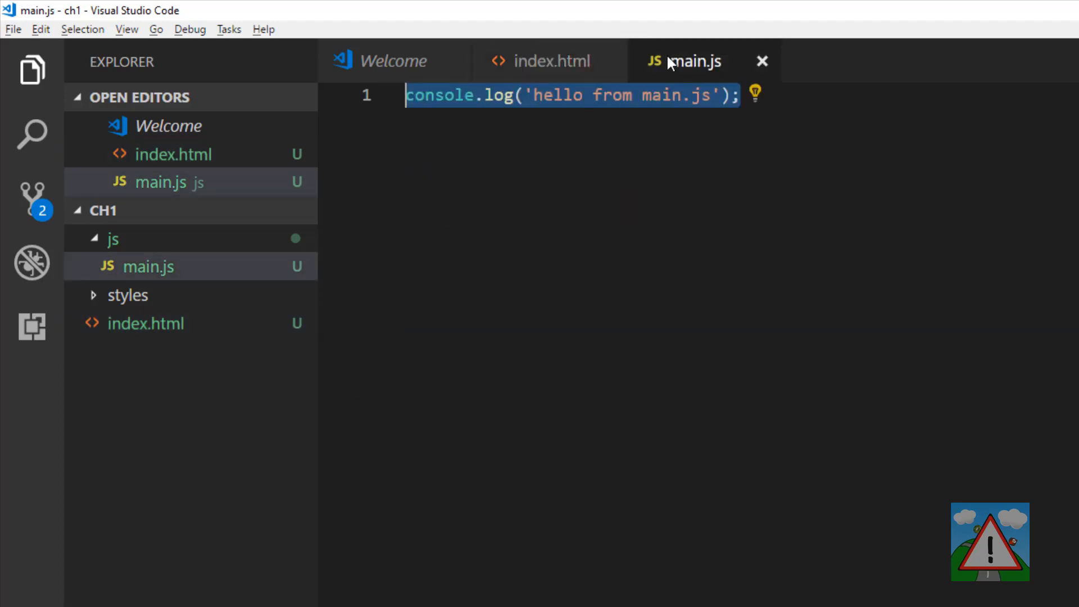
# - Switch back to the index.html editor tab
pyautogui.click(623, 95)
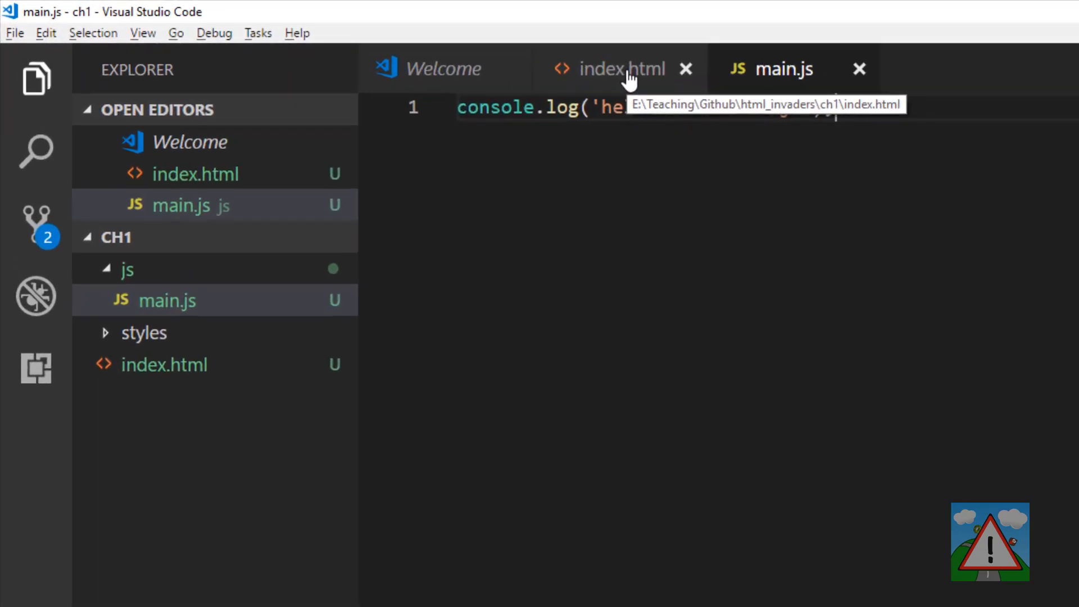
pyautogui.click(615, 69)
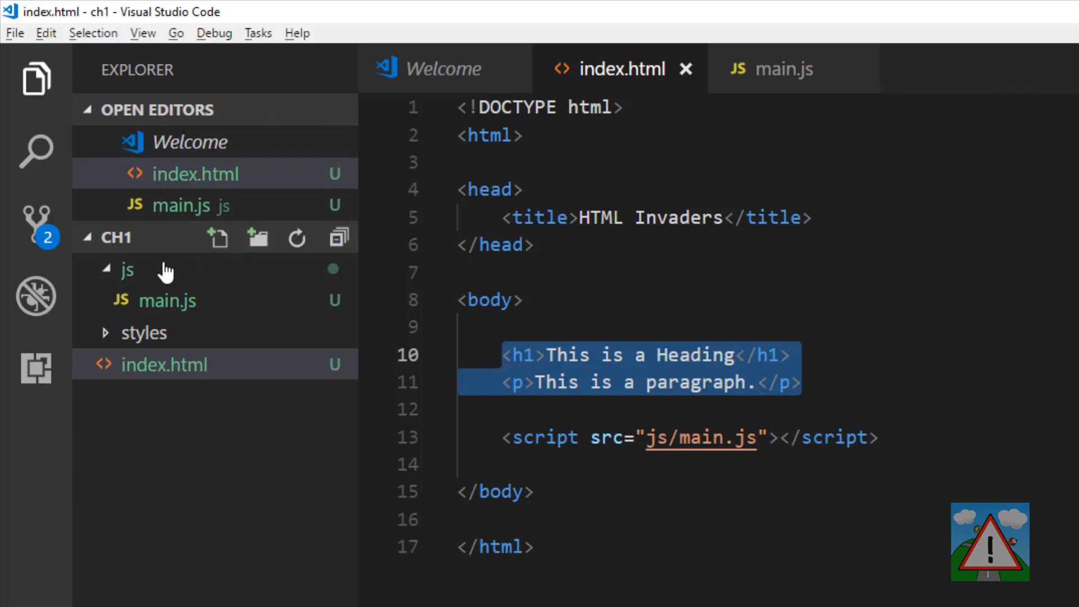
# - Create a new file named jquery331.min.js inside the js folder
pyautogui.click(127, 269)
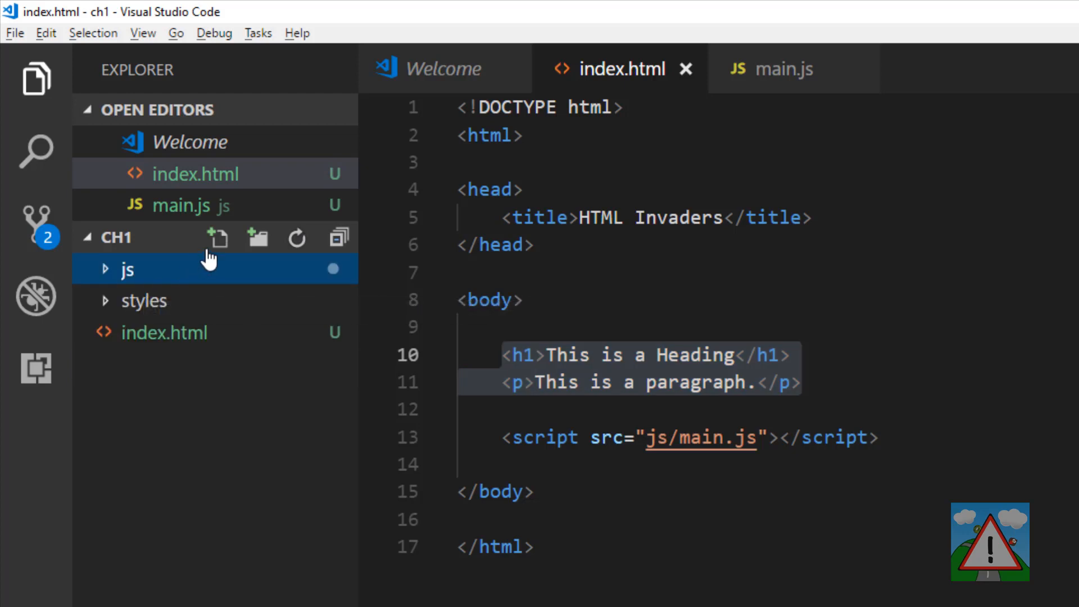
pyautogui.click(217, 237)
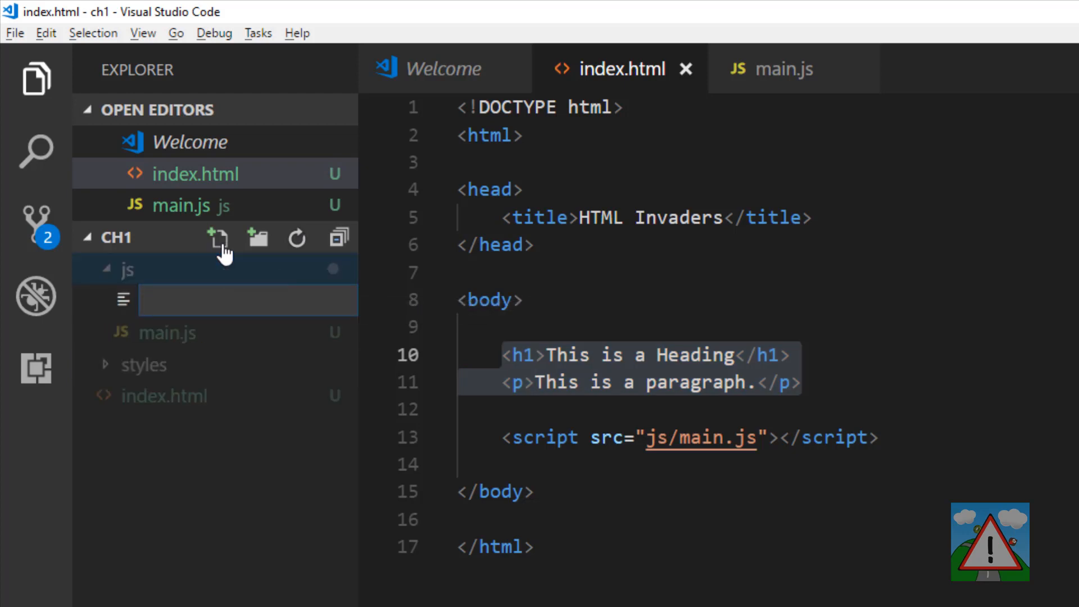
pyautogui.write('jquery')
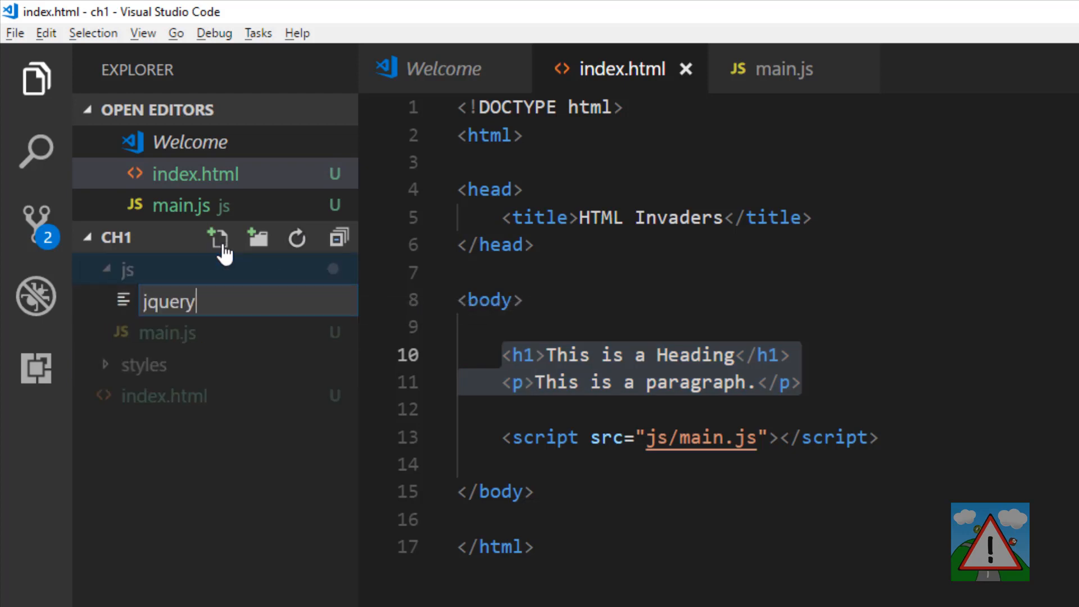
pyautogui.write('331.min')
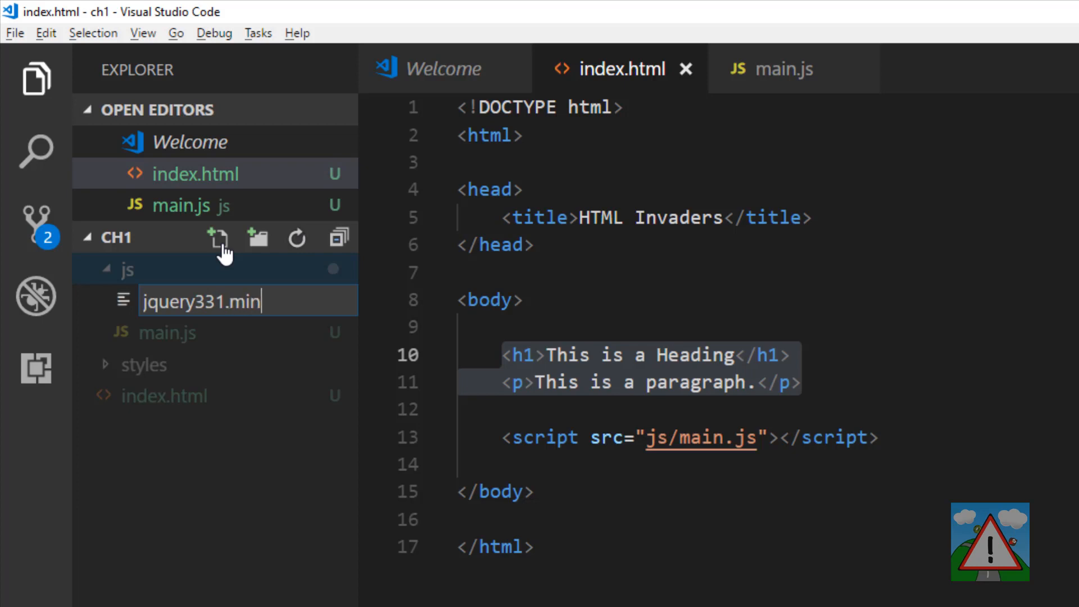
pyautogui.press('Enter')
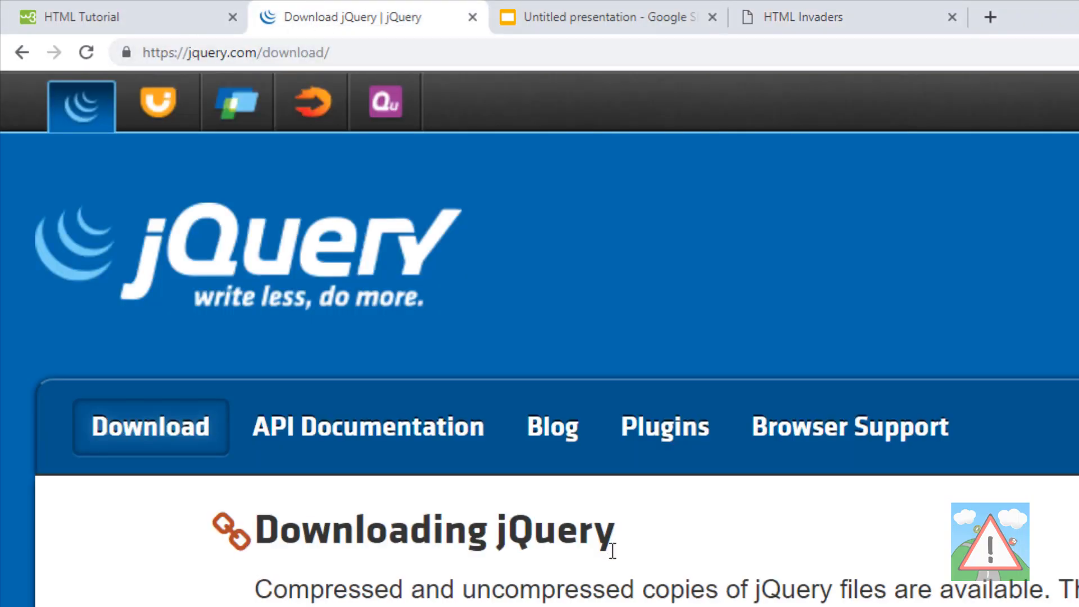
# - Add <script src="js/jquery331.min.js"></script> to index.html above the main.js script tag
pyautogui.scroll(-3)
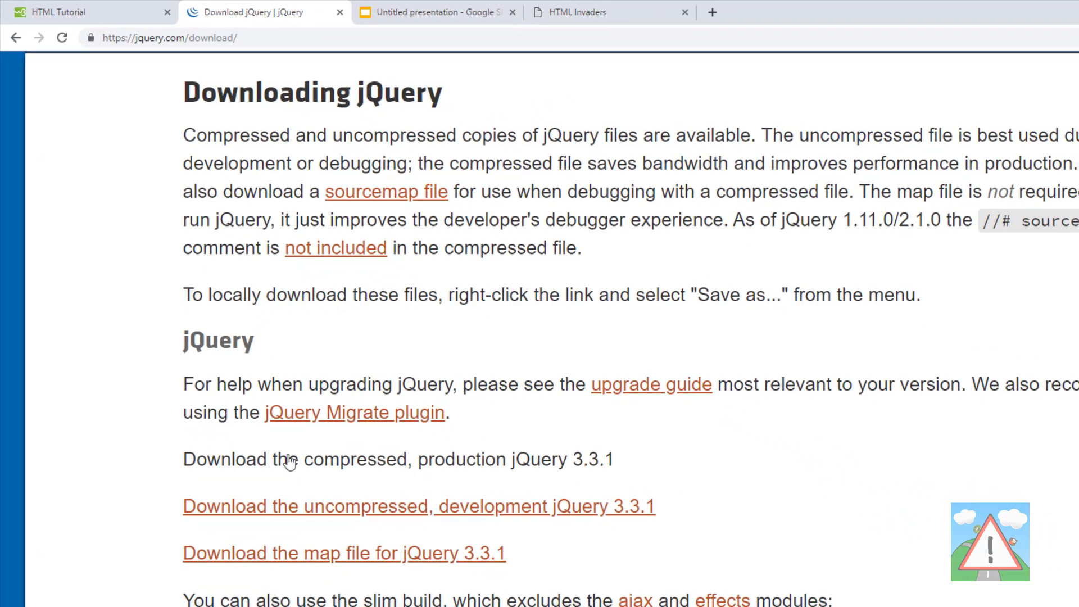
pyautogui.moveTo(460, 465)
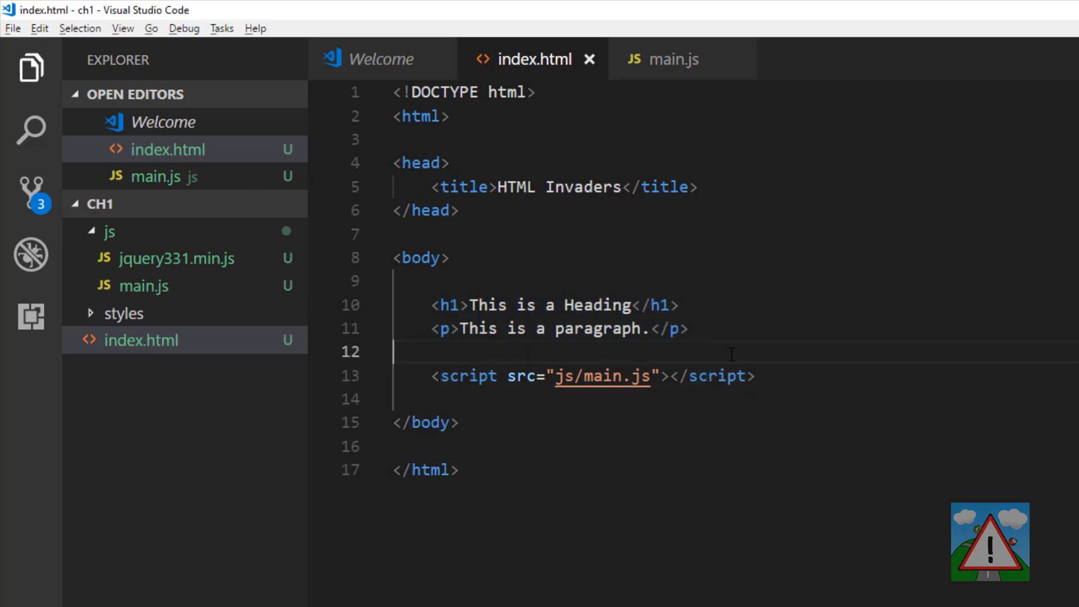
pyautogui.write('<script src="js/jquery331.min.js"></script>')
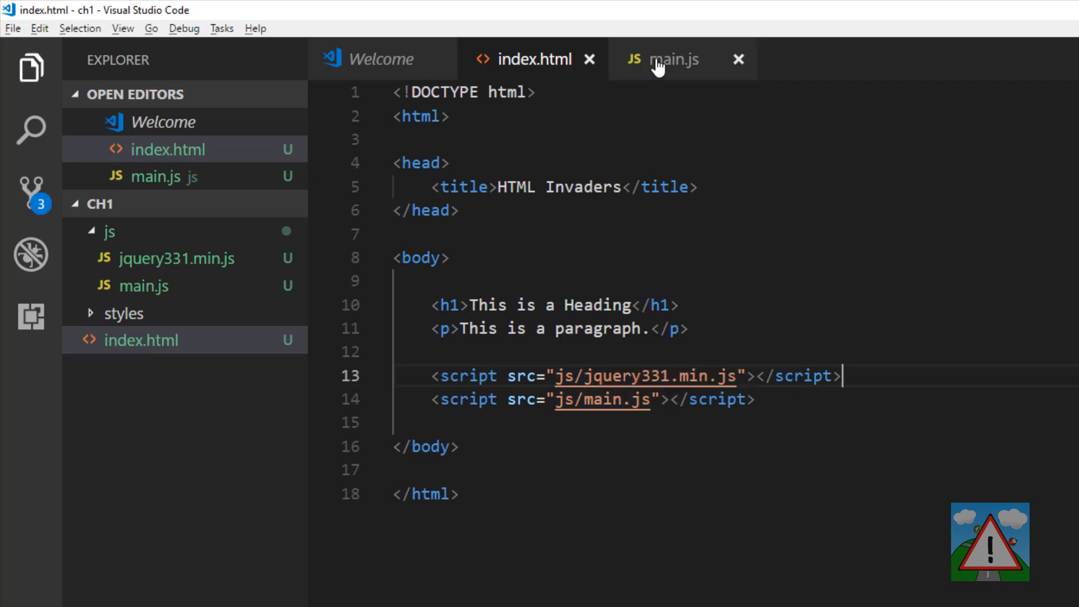
# - In main.js, add an empty jQuery call $( ); broken onto separate lines
pyautogui.click(672, 59)
pyautogui.write("console.log('hello from main.js');")
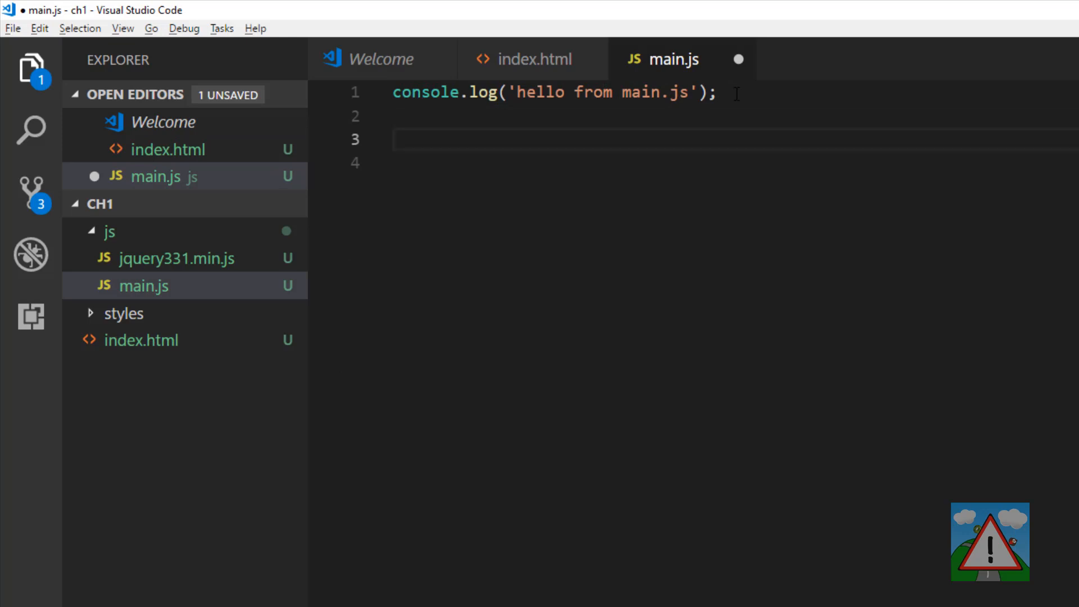
pyautogui.write('$(')
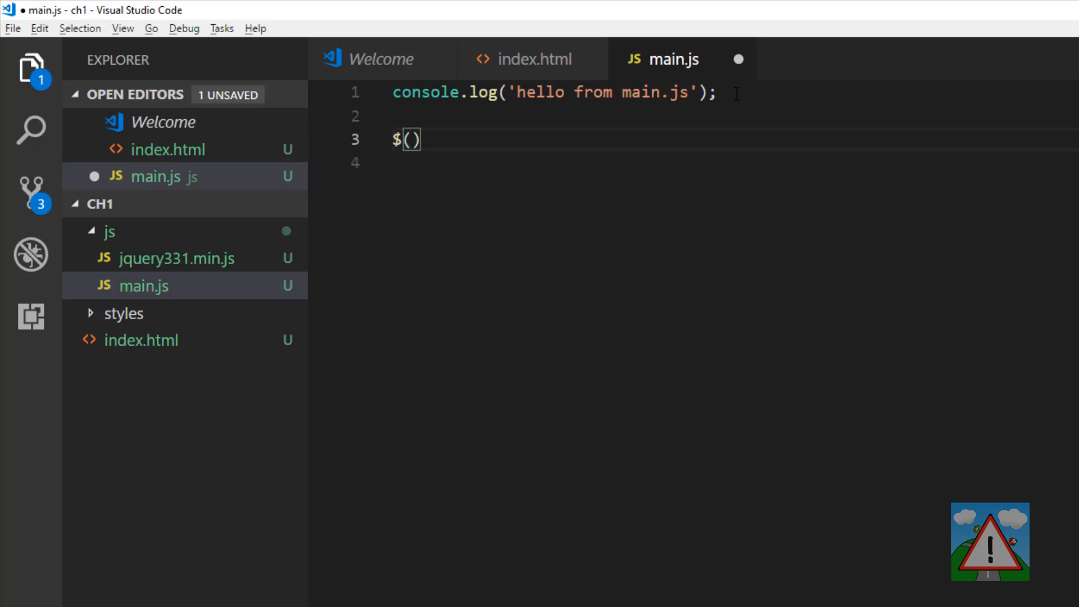
pyautogui.write(';')
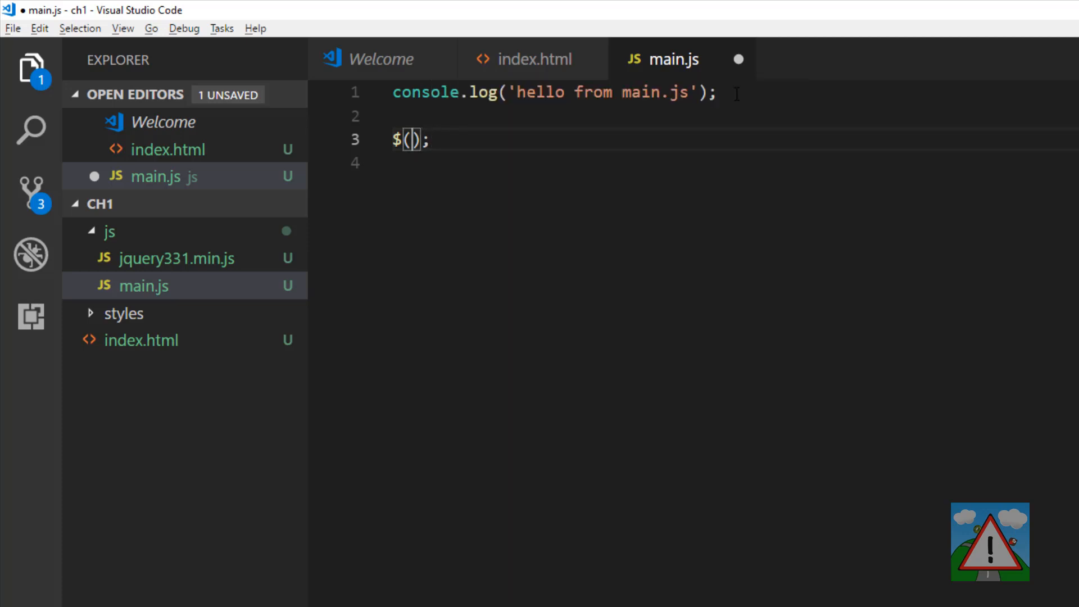
pyautogui.press('Enter')
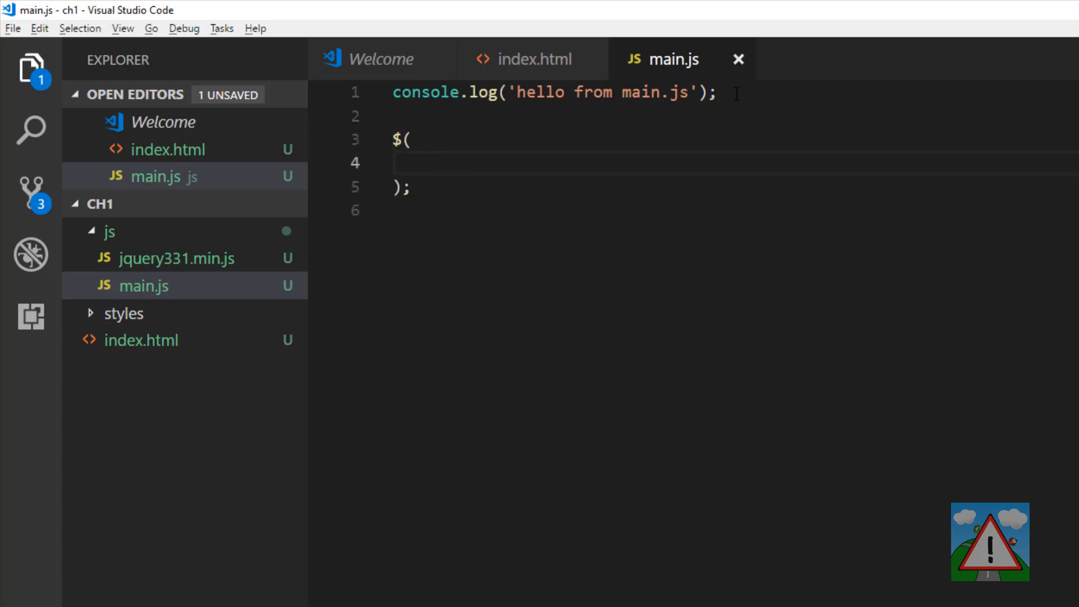
pyautogui.press('Enter')
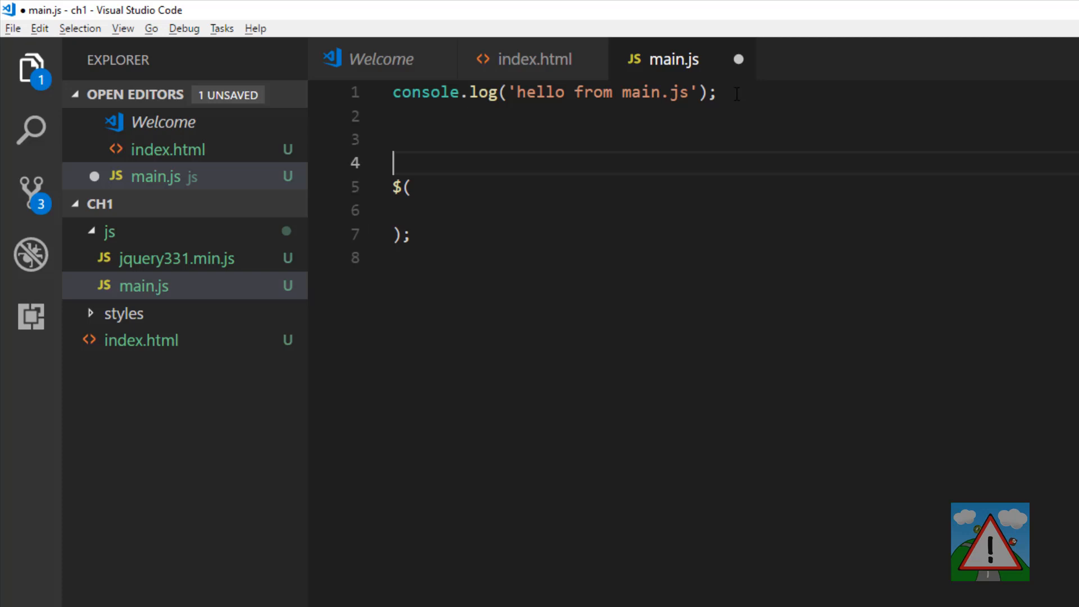
# - Define a speak() function and move the console.log line inside it
pyautogui.write('func')
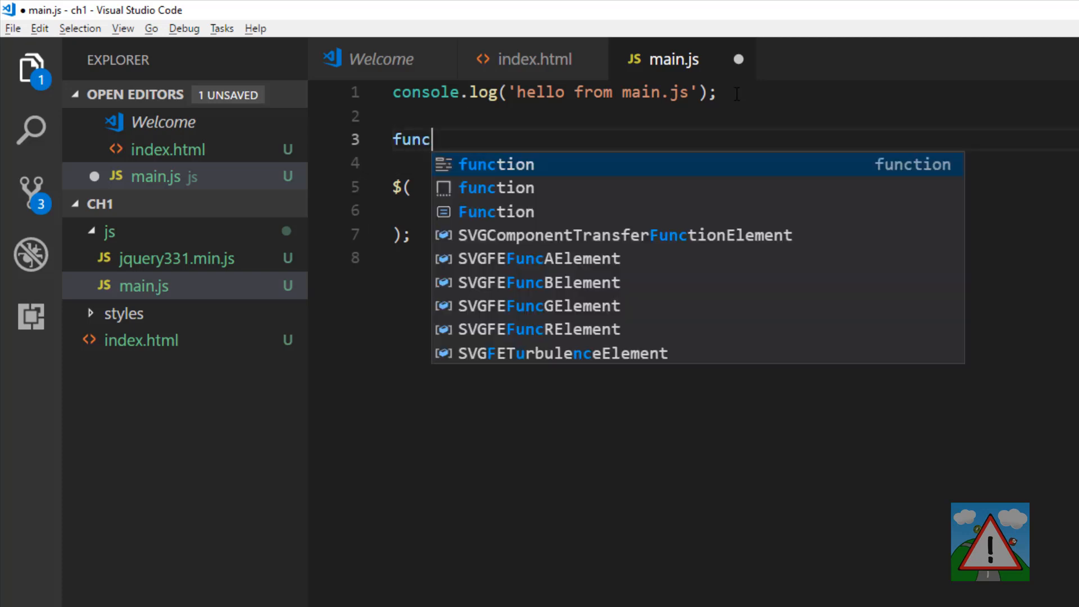
pyautogui.press('Tab')
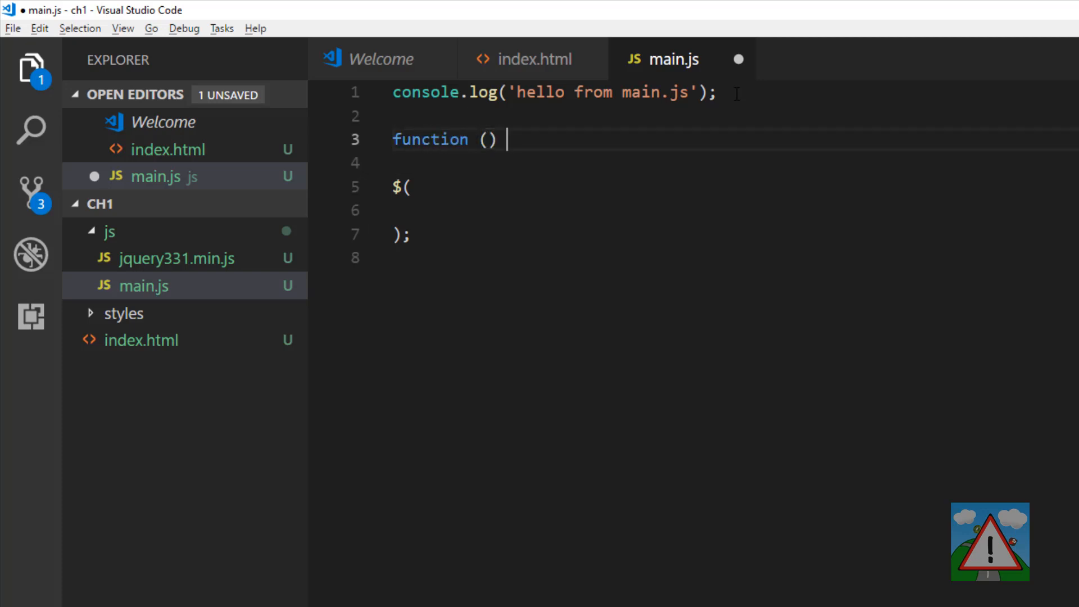
pyautogui.write('s')
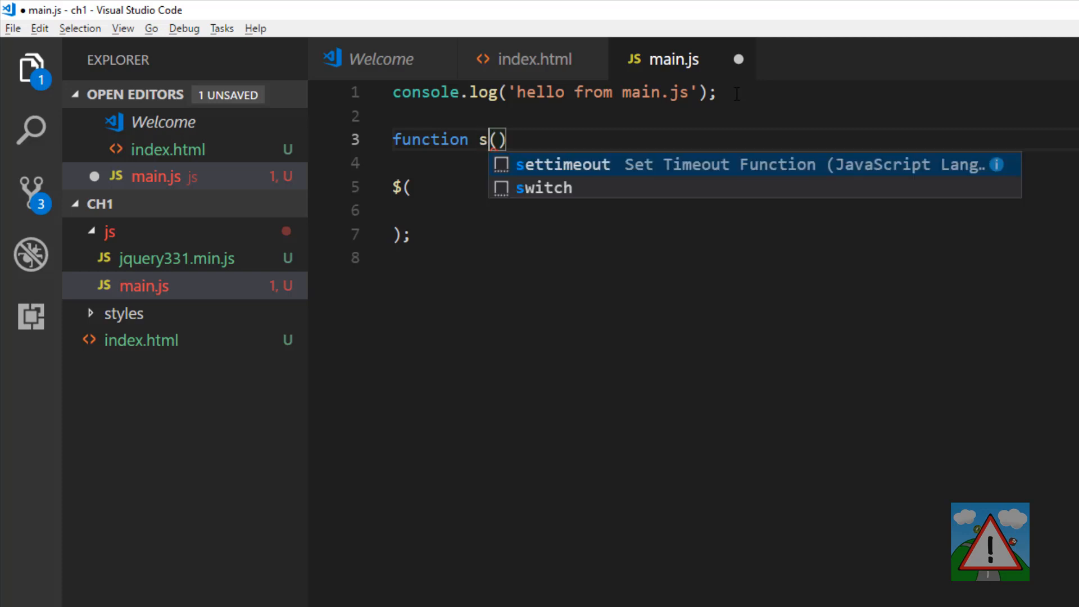
pyautogui.write('peak')
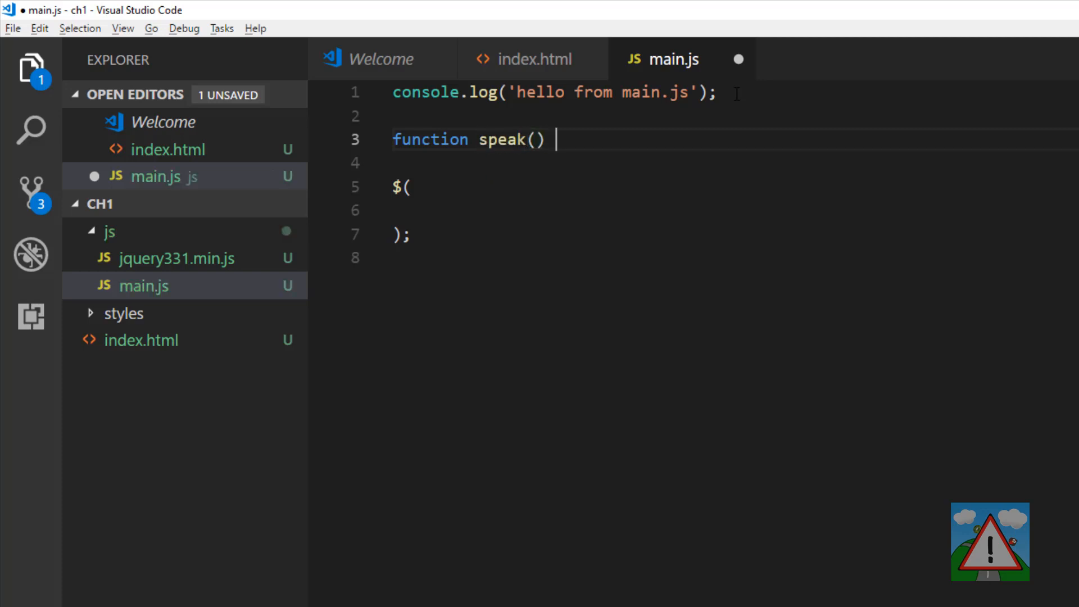
pyautogui.write('{')
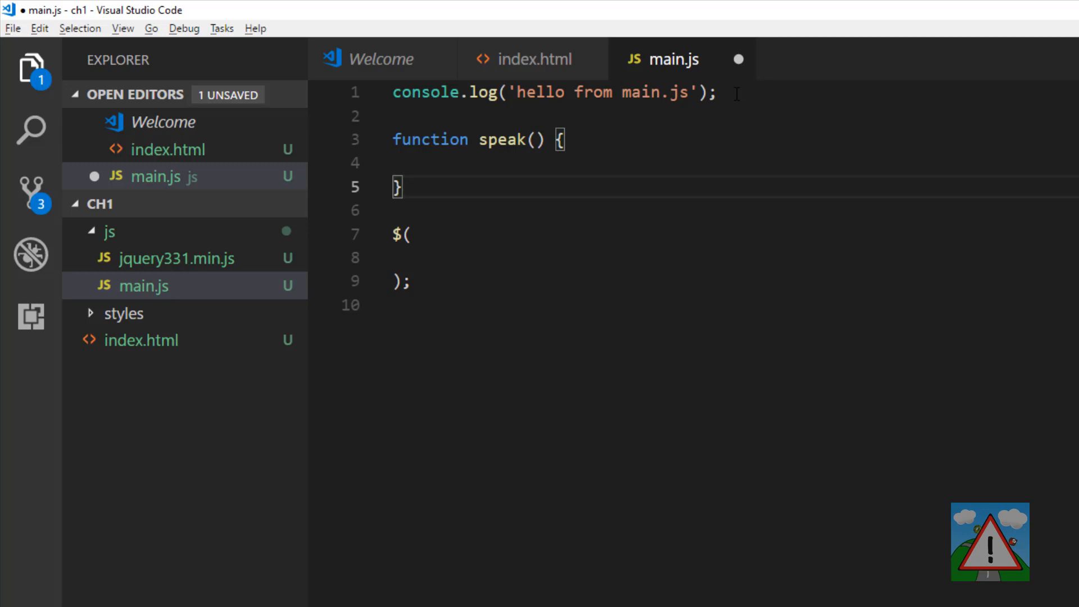
pyautogui.moveTo(430, 139)
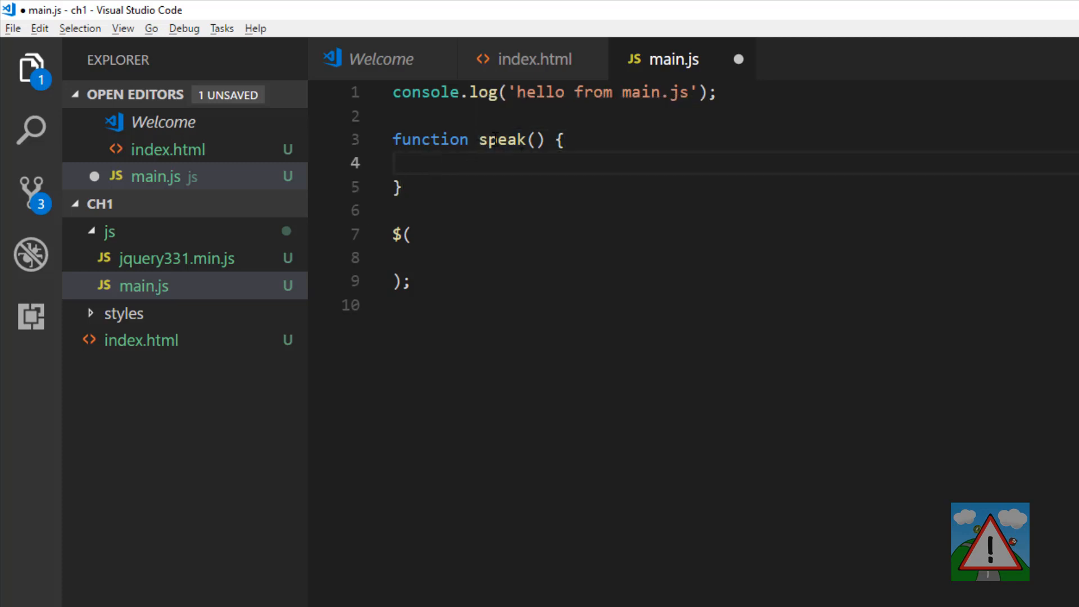
pyautogui.doubleClick(503, 139)
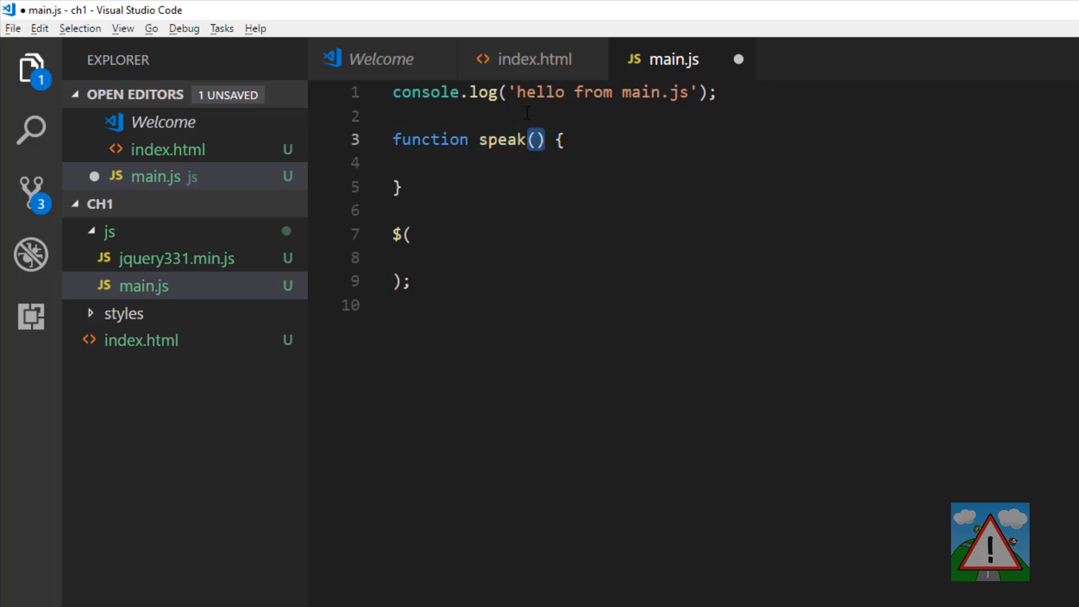
pyautogui.doubleClick(502, 139)
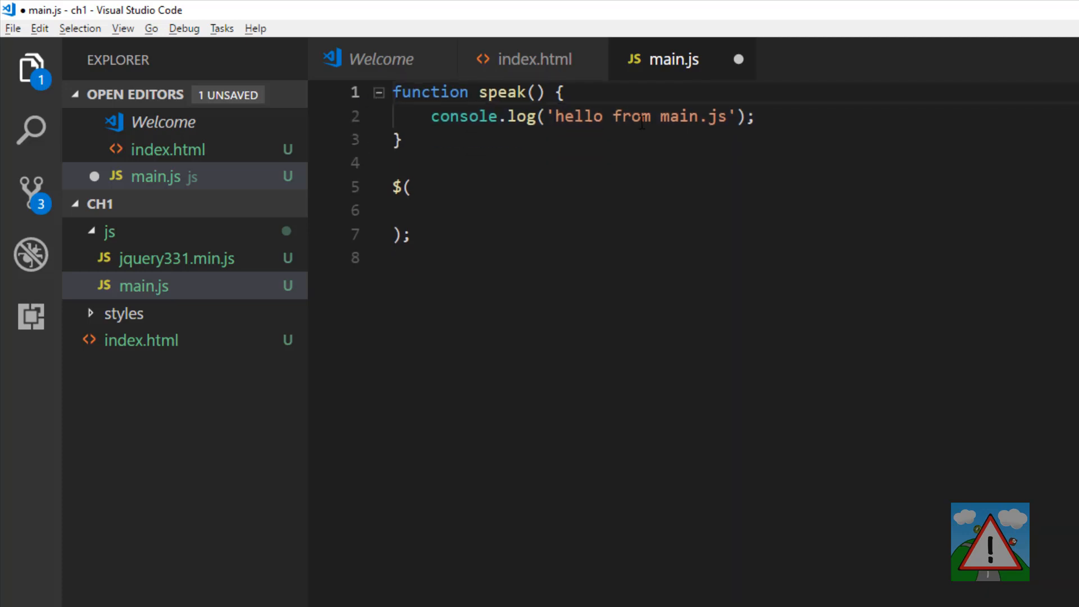
# - Make the log message read 'hello from main.js speak()' and call speak()
pyautogui.doubleClick(503, 92)
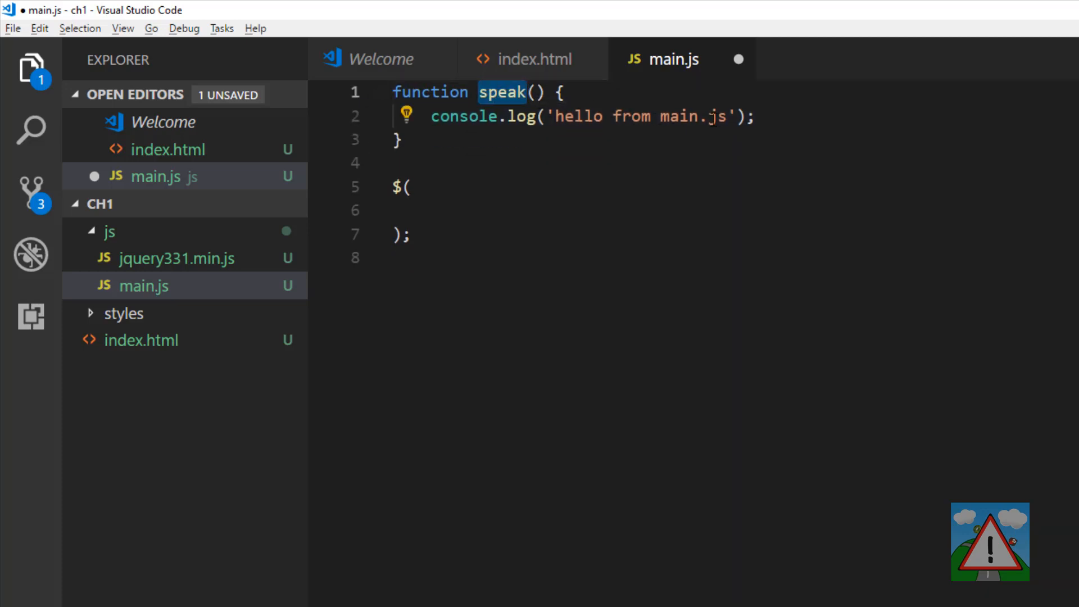
pyautogui.write('speak(')
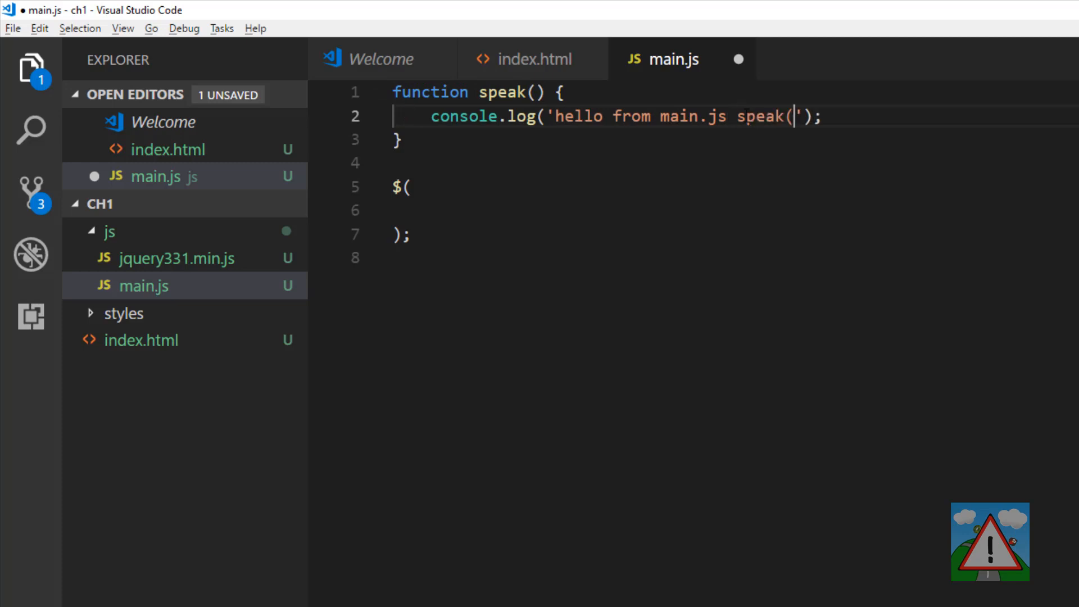
pyautogui.write(')')
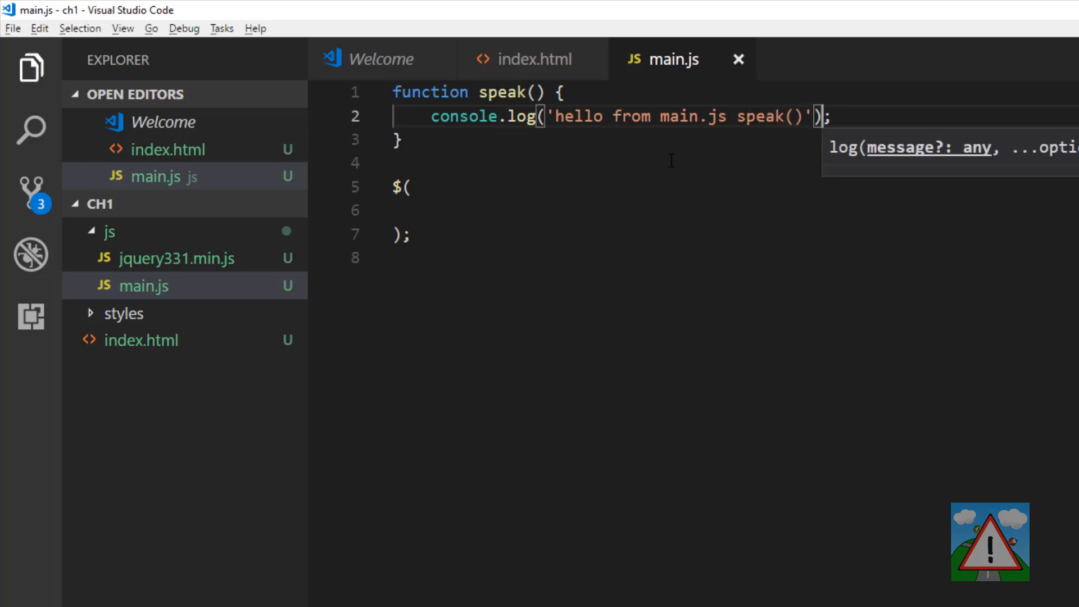
pyautogui.moveTo(512, 92)
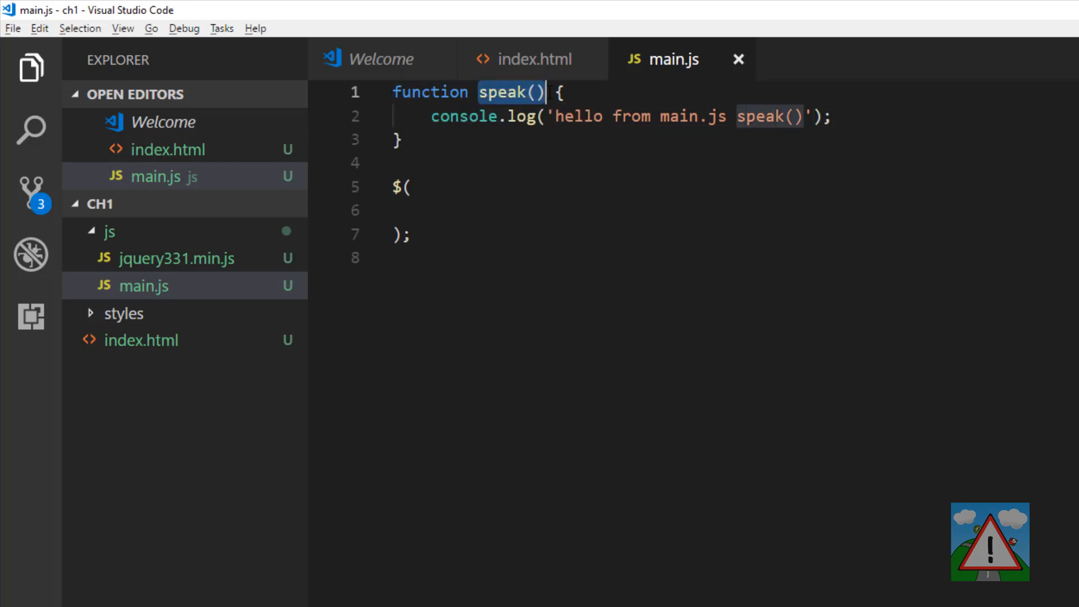
pyautogui.write('speak()')
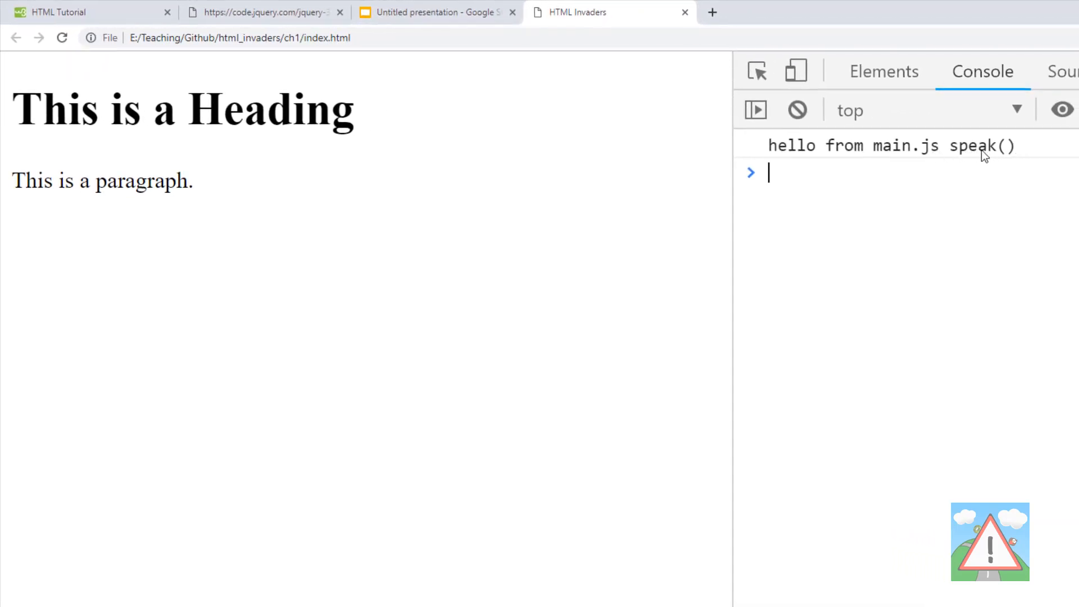
pyautogui.moveTo(867, 155)
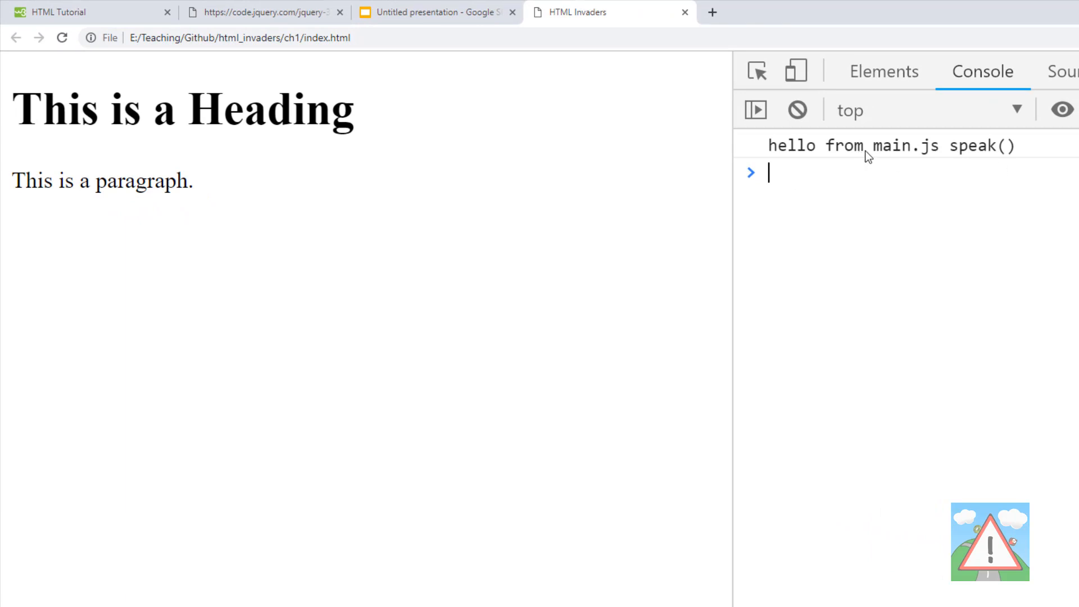
pyautogui.moveTo(1009, 152)
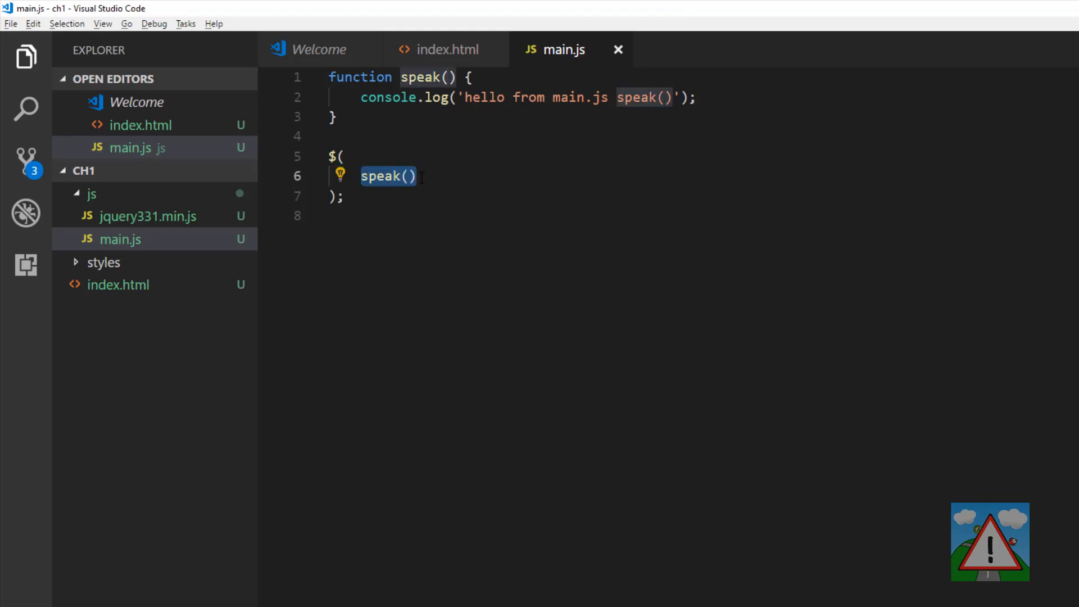
# - Give $( ) an anonymous function containing the console.log line
pyautogui.write('function')
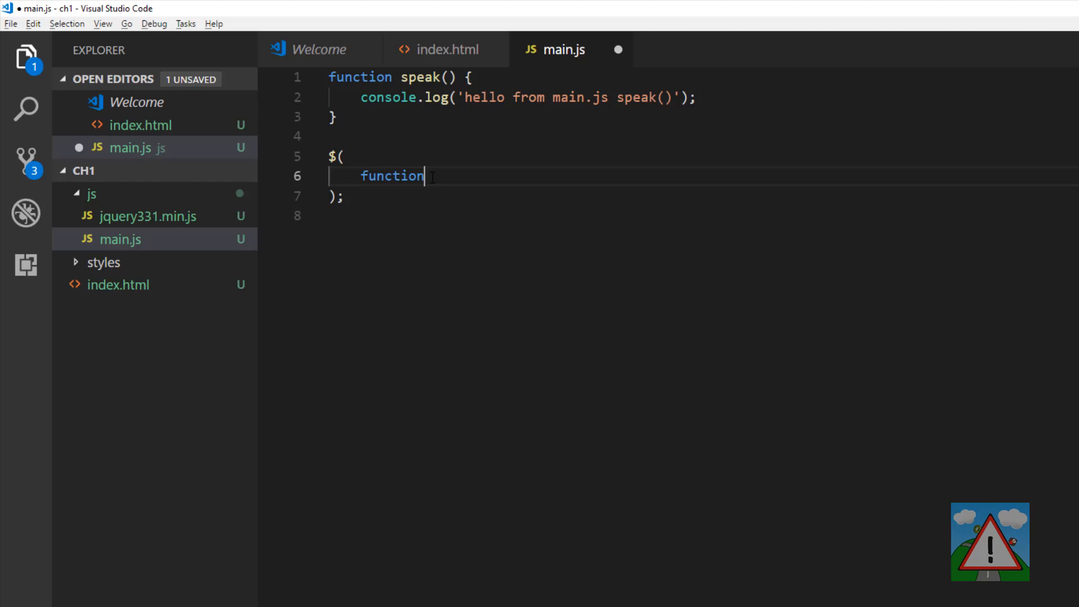
pyautogui.write('() {}')
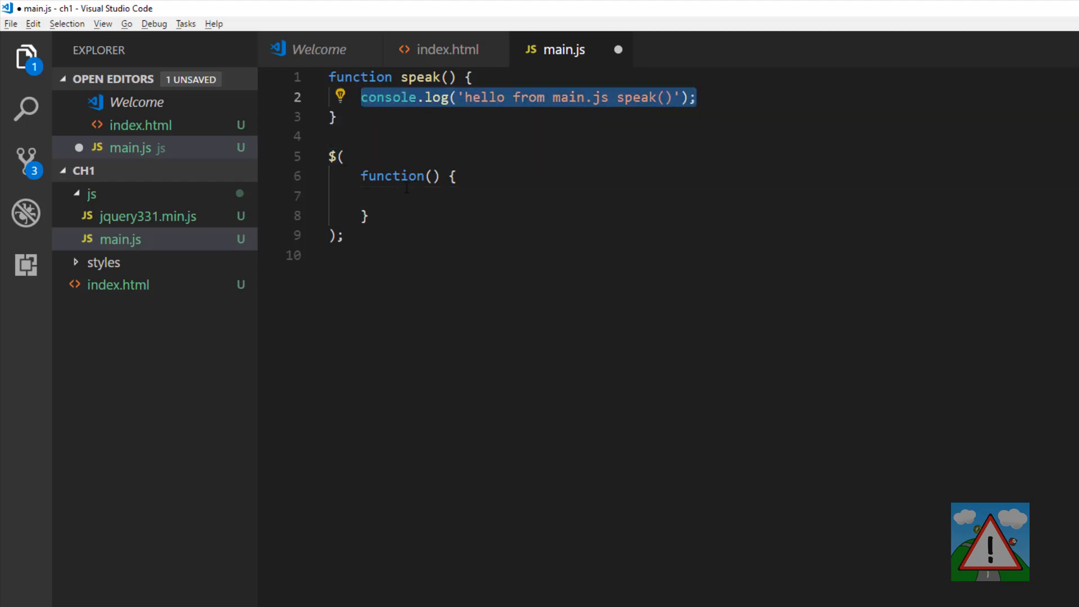
pyautogui.write("console.log('hello from main.js speak()');")
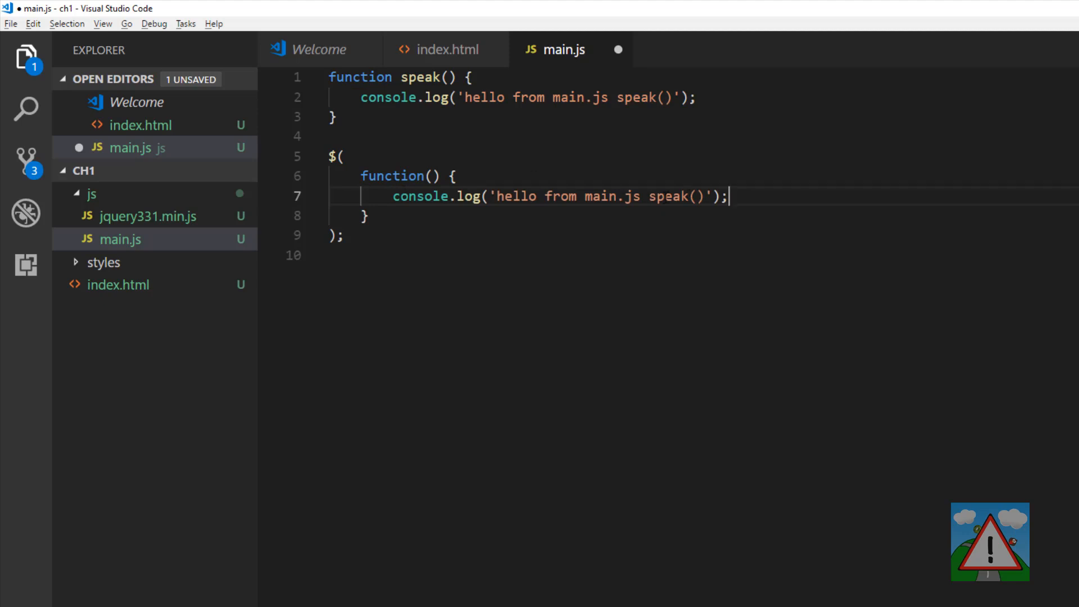
# - Change the logged message to 'hello from main.js ready()' and delete the unused speak function
pyautogui.press('Backspace')
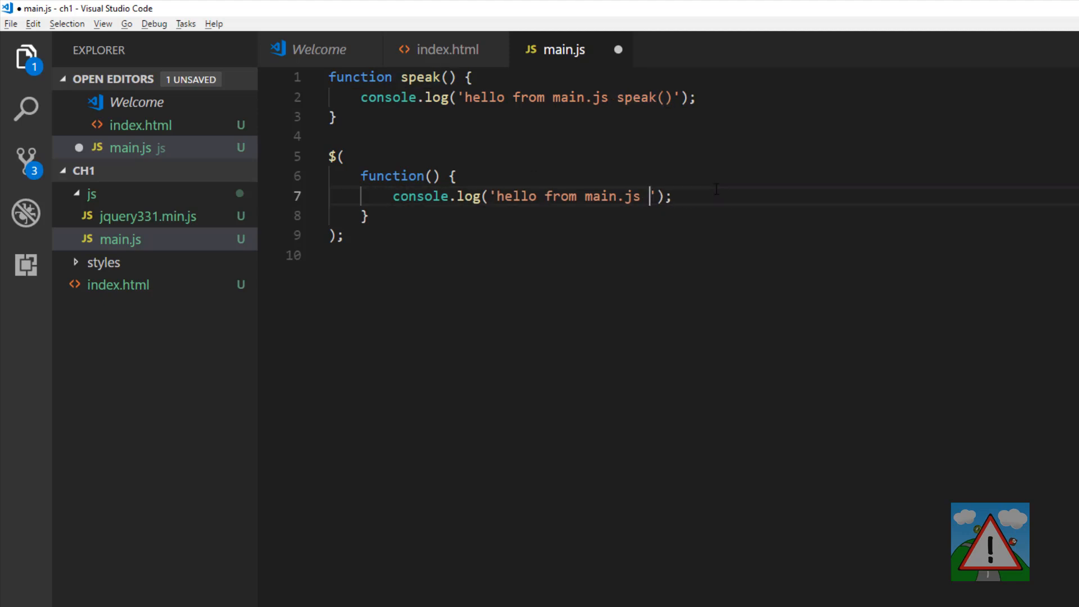
pyautogui.write('read()')
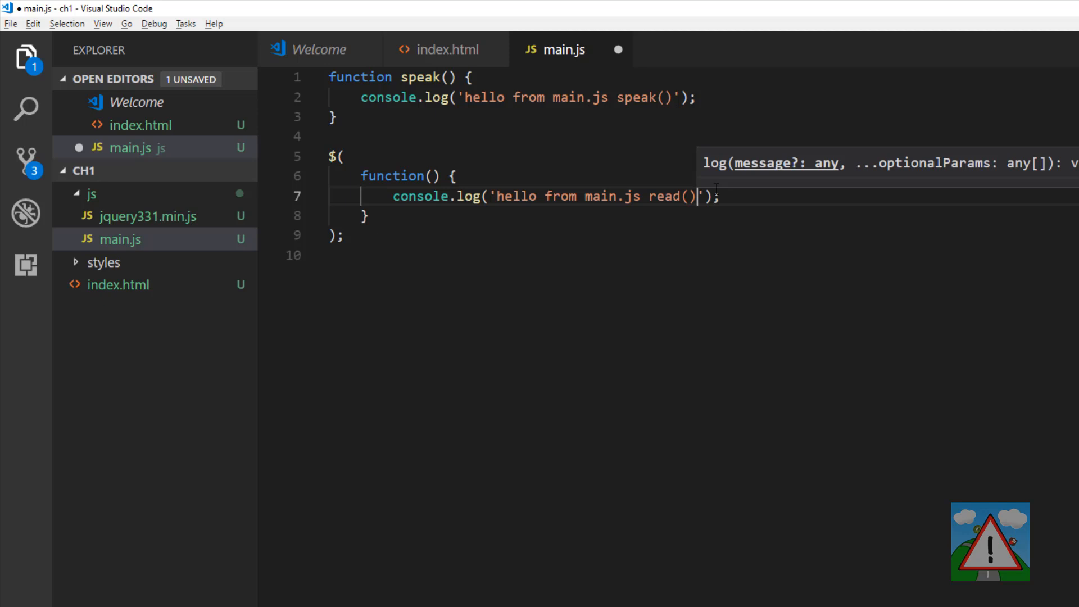
pyautogui.write('dy')
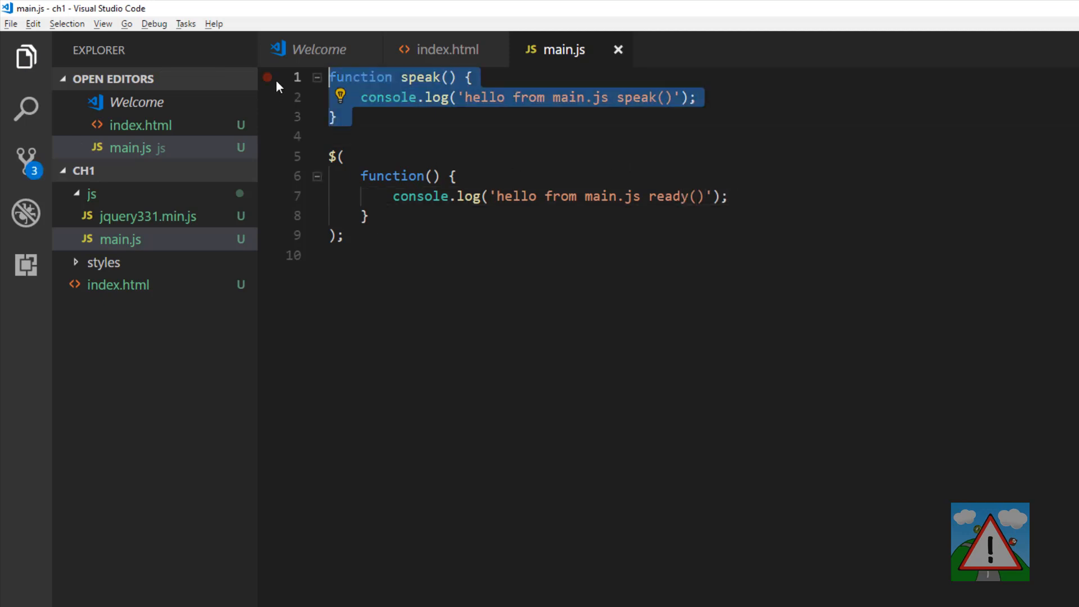
pyautogui.press('Delete')
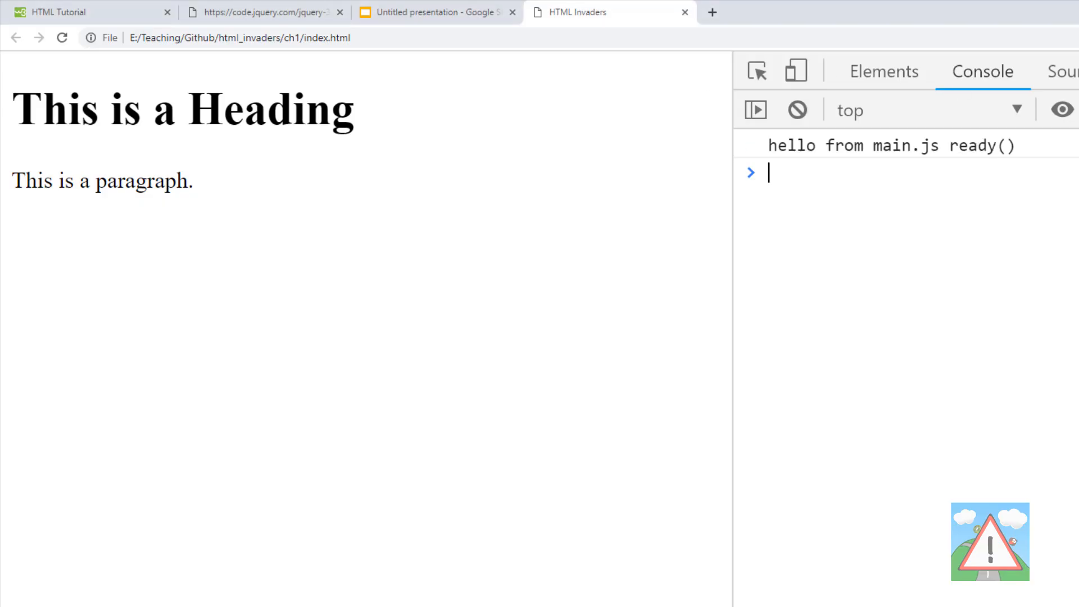
pyautogui.moveTo(1012, 154)
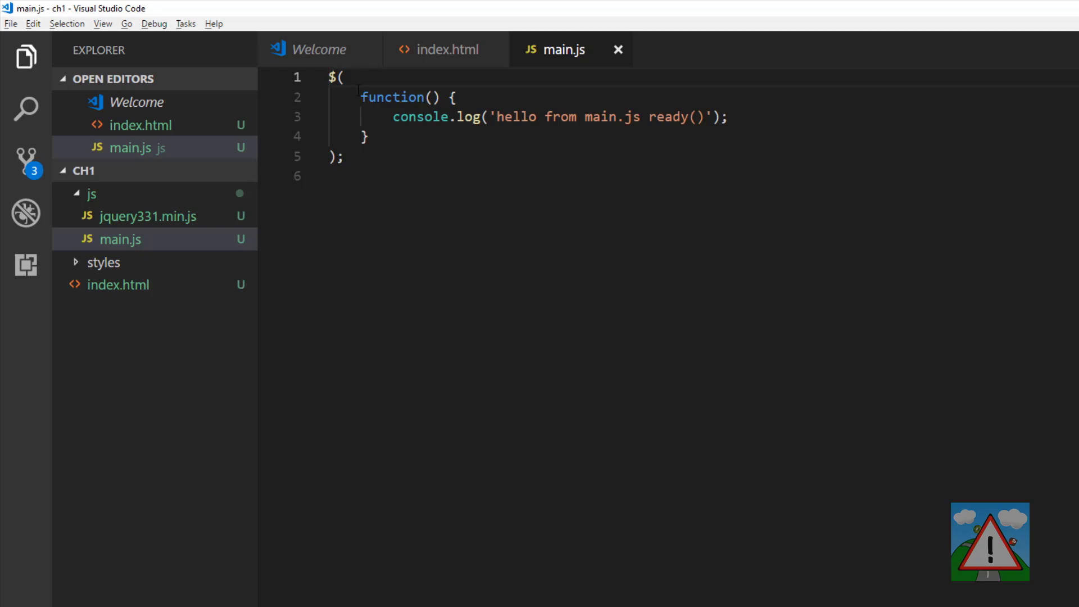
# - Select the ready function's console.log line, then view index.html's jquery331.min.js and main.js script tags
pyautogui.tripleClick(558, 117)
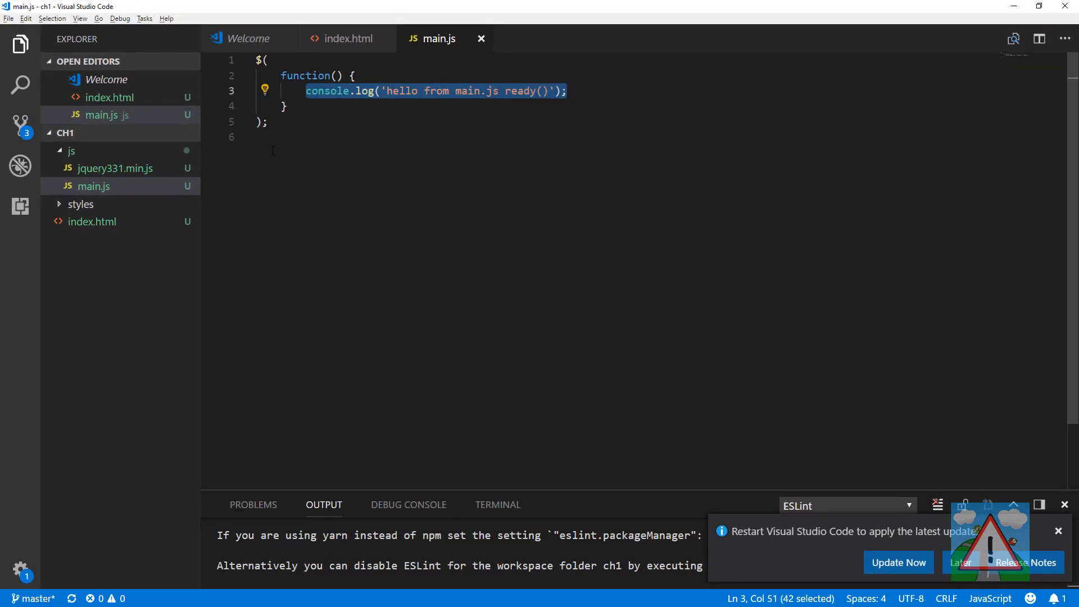
pyautogui.click(346, 39)
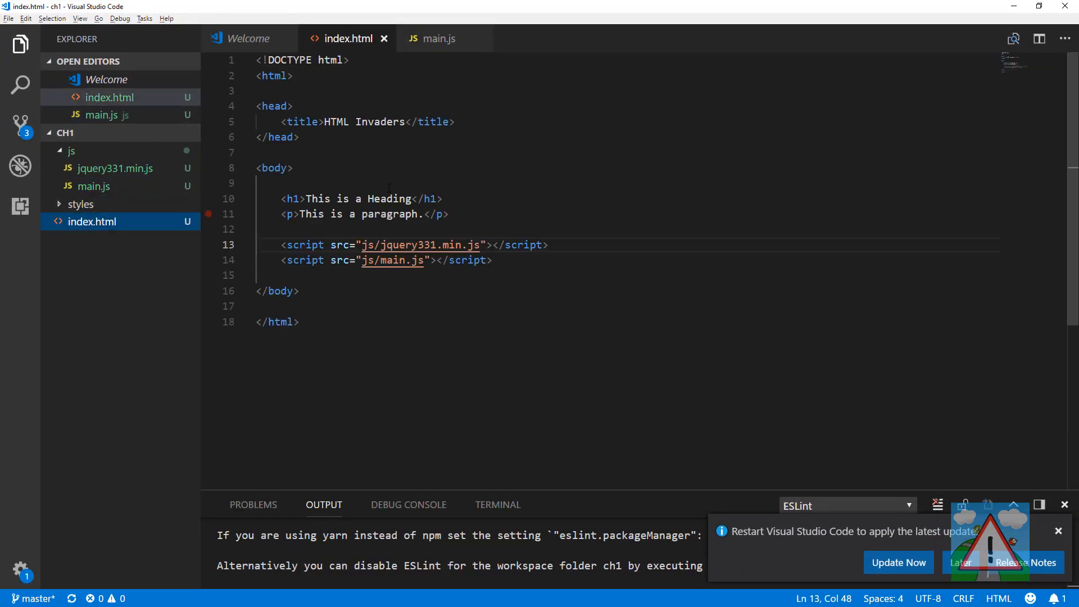